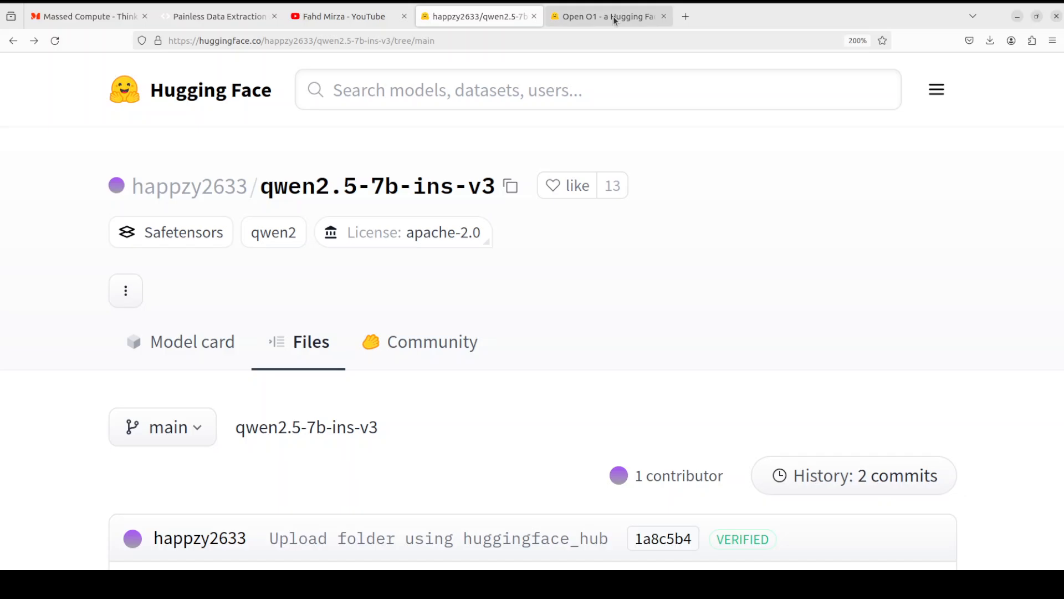
# Switch to the 'Open O1' Hugging Face Space tab to view its chatbot demo.
pyautogui.click(606, 15)
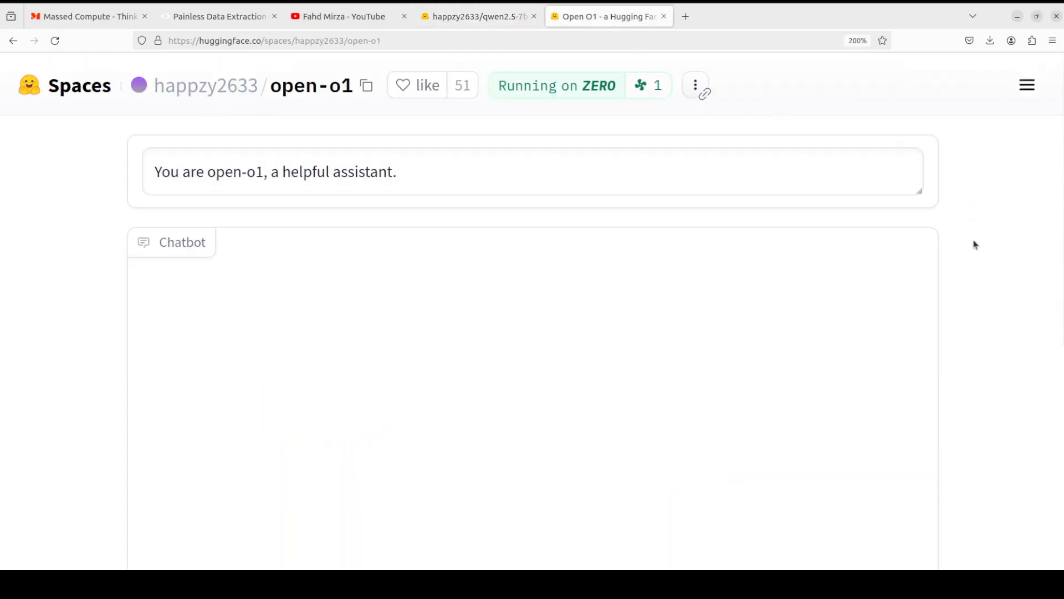
pyautogui.moveTo(977, 264)
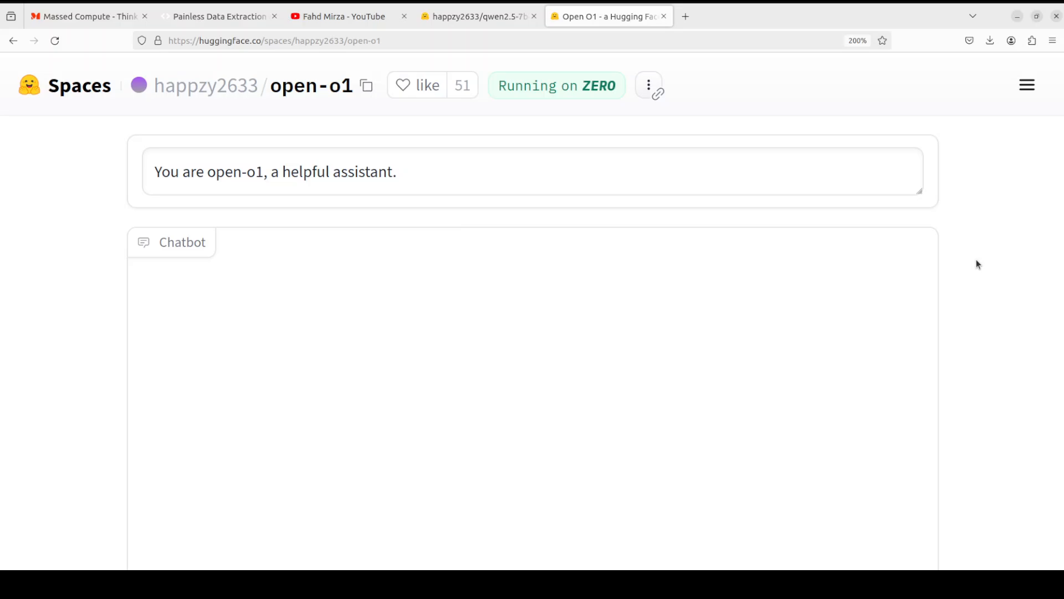
pyautogui.moveTo(942, 260)
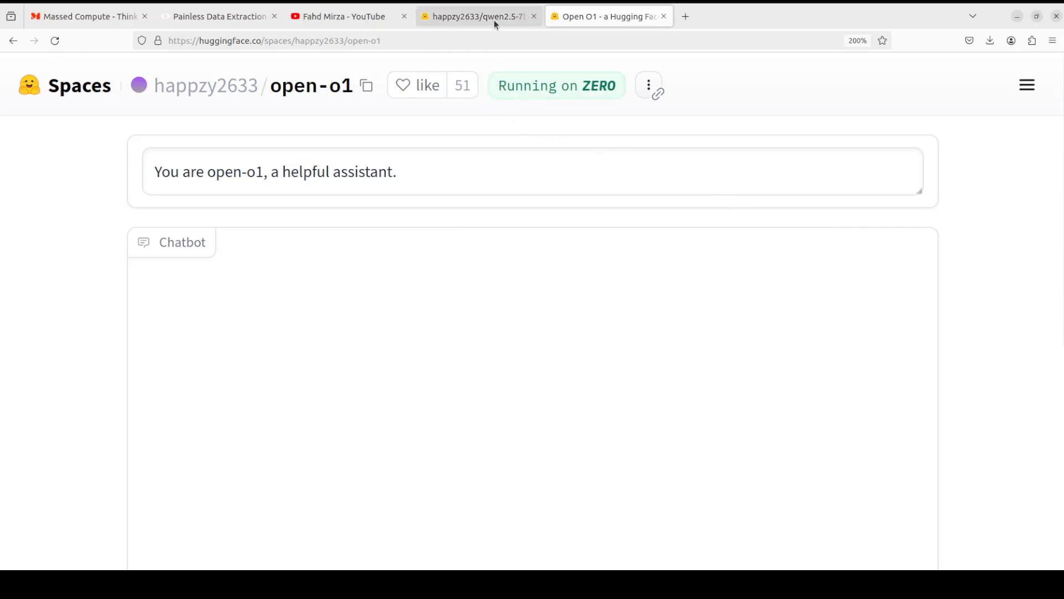
# Return to the qwen2.5-7b-ins-v3 repository's file listing tab.
pyautogui.click(475, 16)
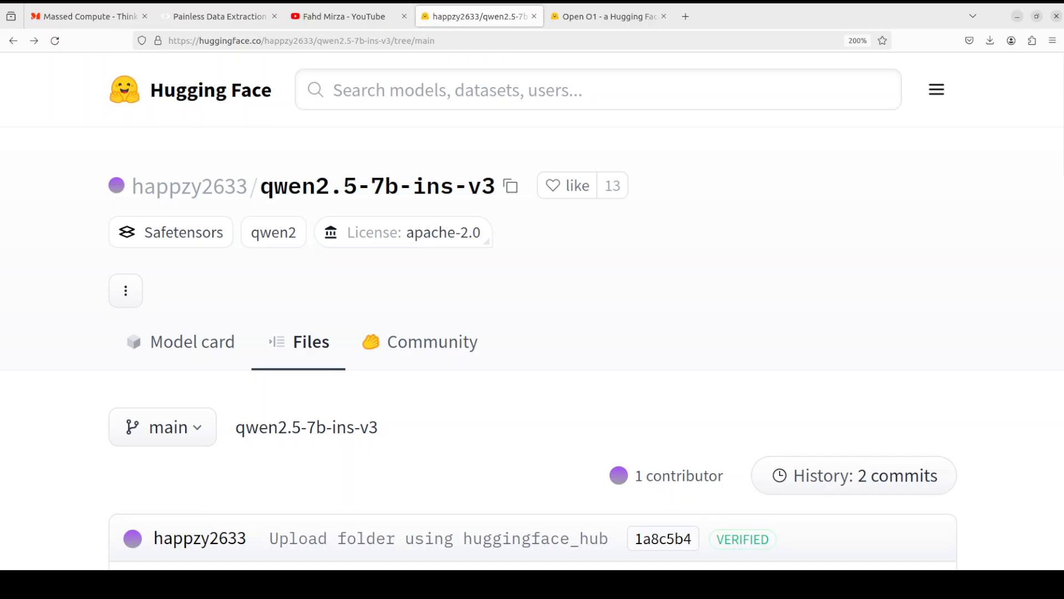
pyautogui.click(606, 16)
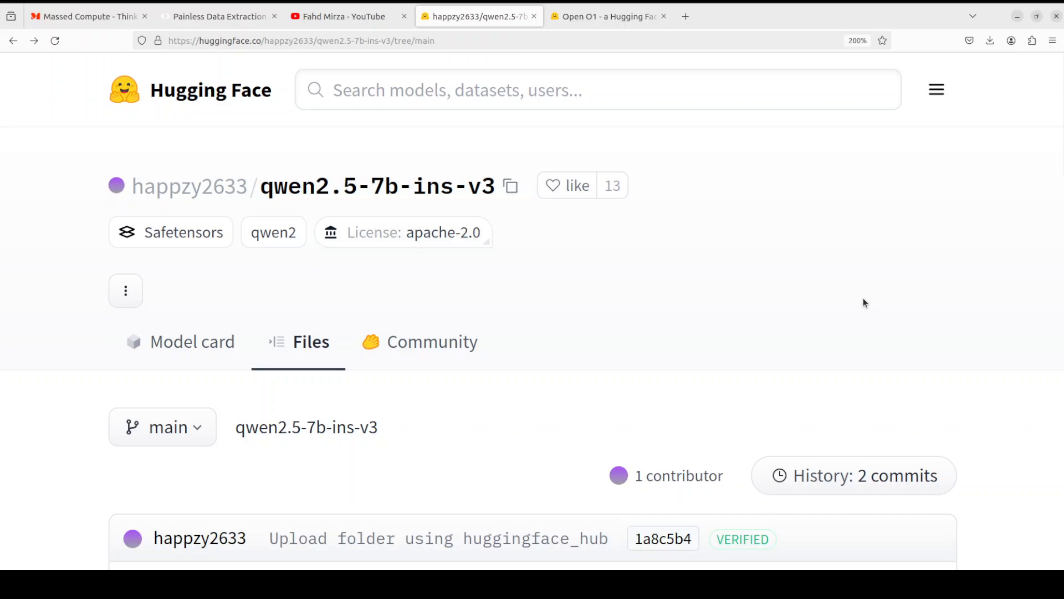
pyautogui.moveTo(847, 297)
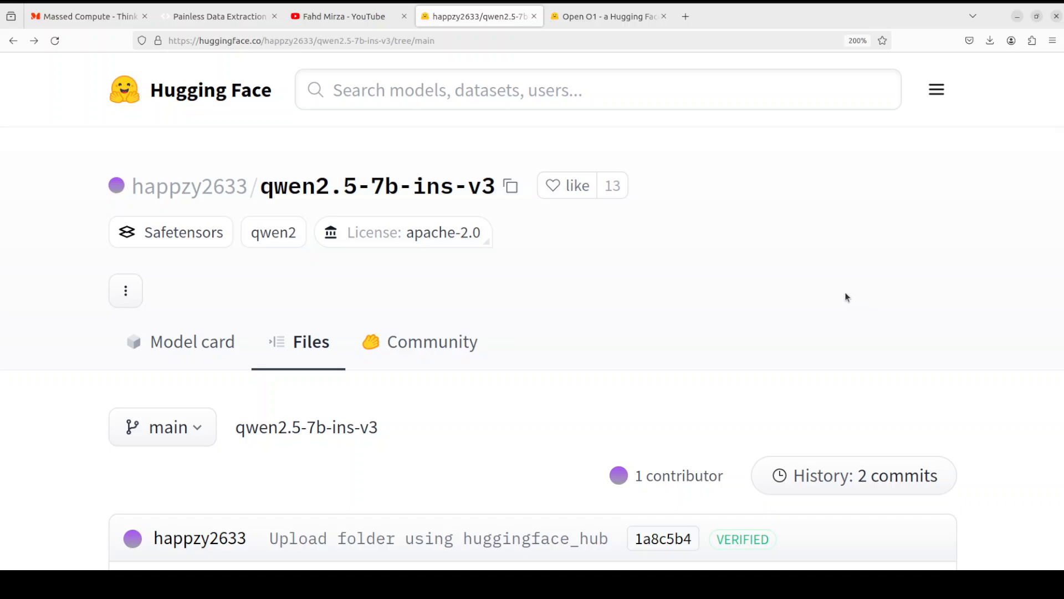
pyautogui.moveTo(189, 186)
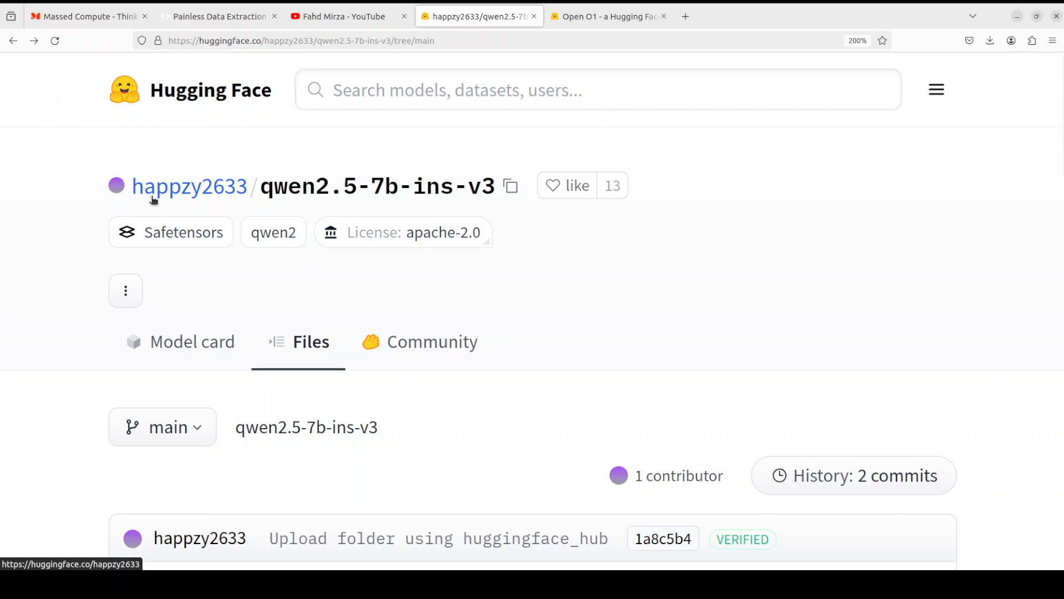
pyautogui.moveTo(175, 208)
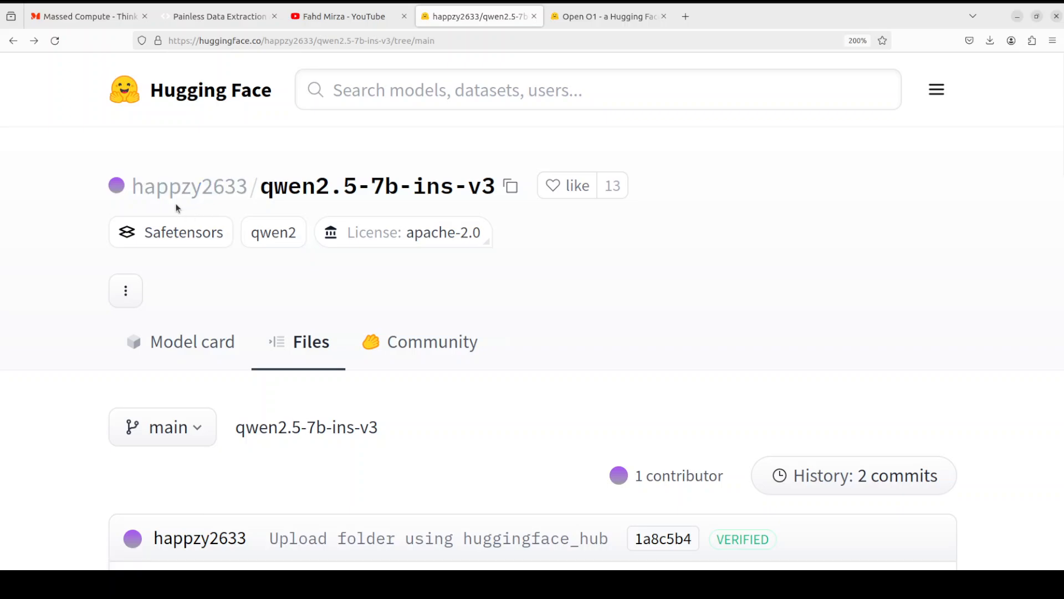
pyautogui.moveTo(706, 275)
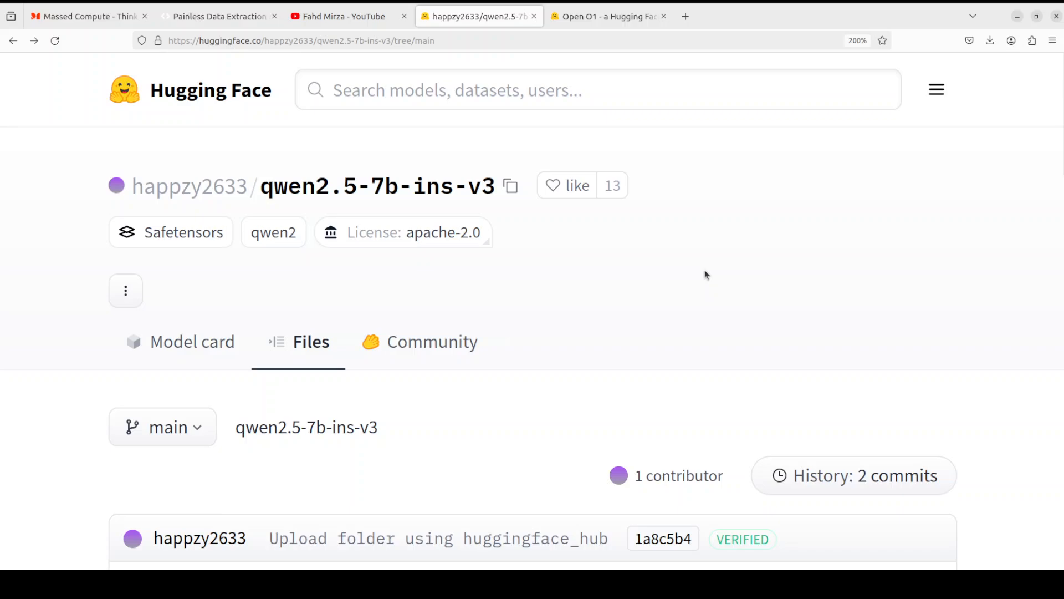
pyautogui.moveTo(346, 211)
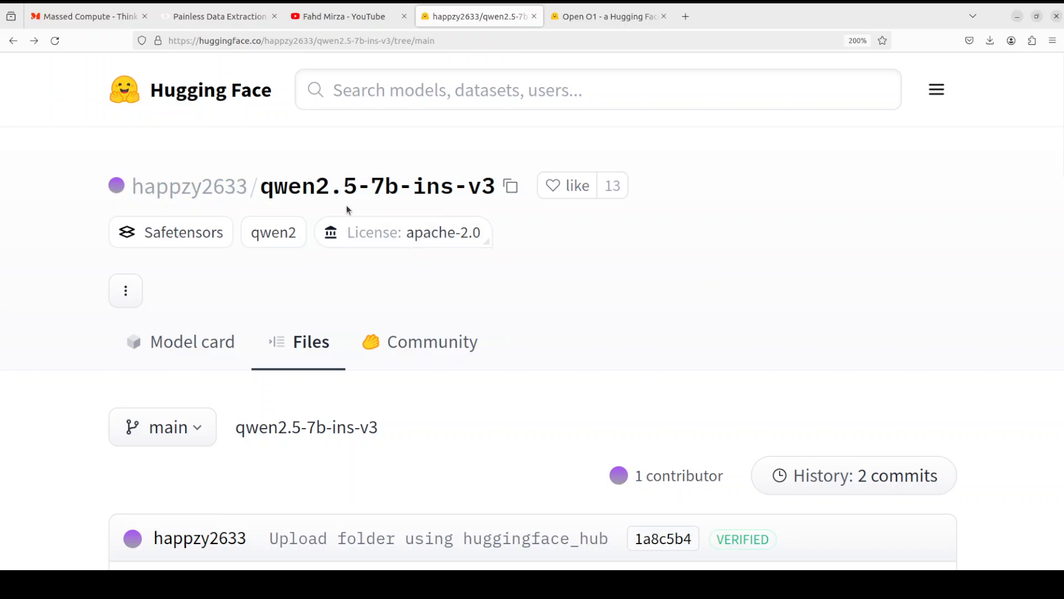
pyautogui.moveTo(636, 214)
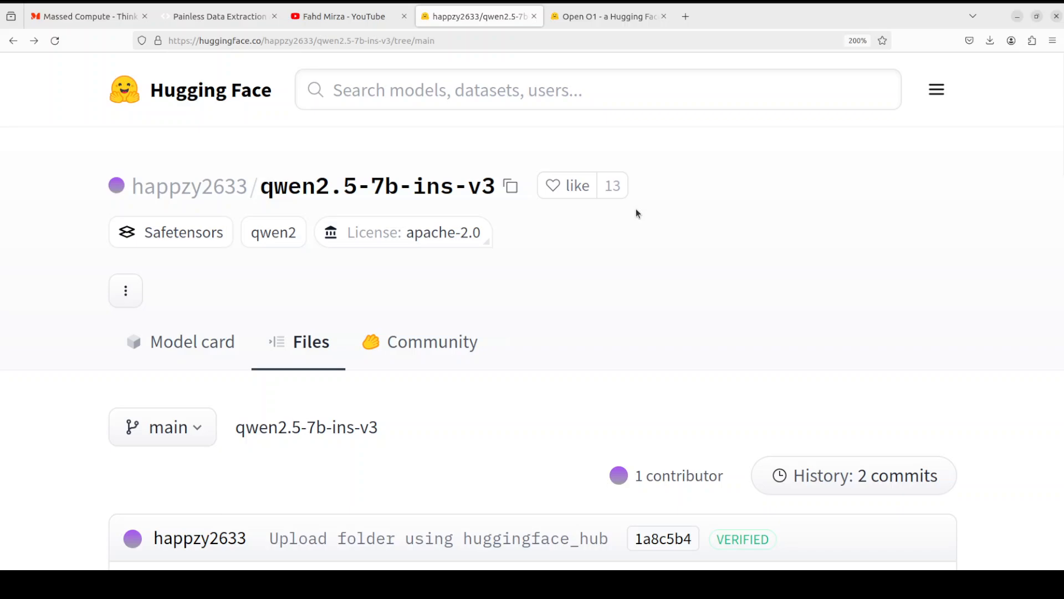
pyautogui.moveTo(604, 240)
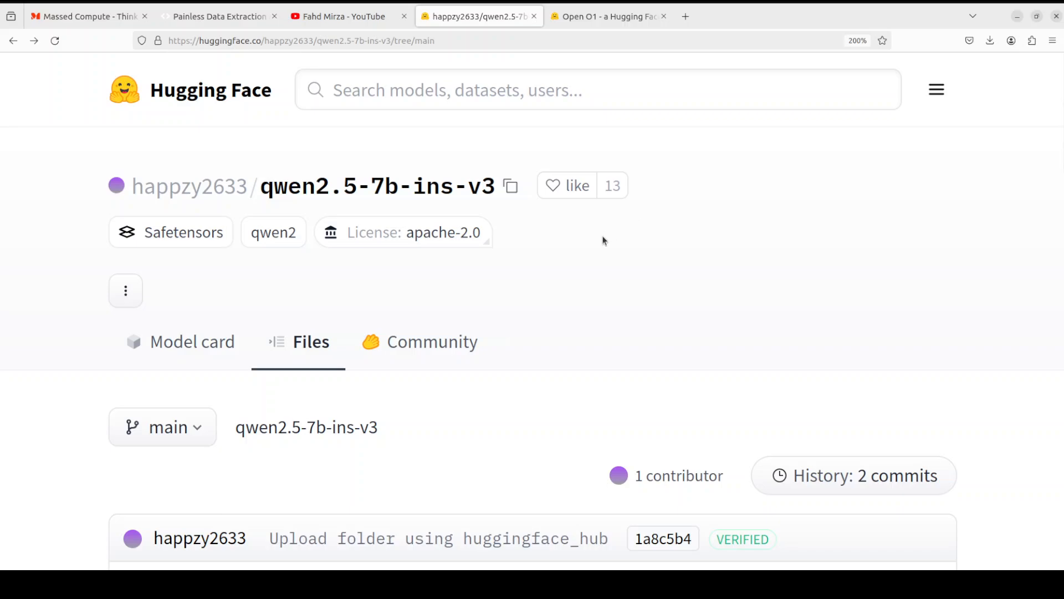
pyautogui.moveTo(597, 245)
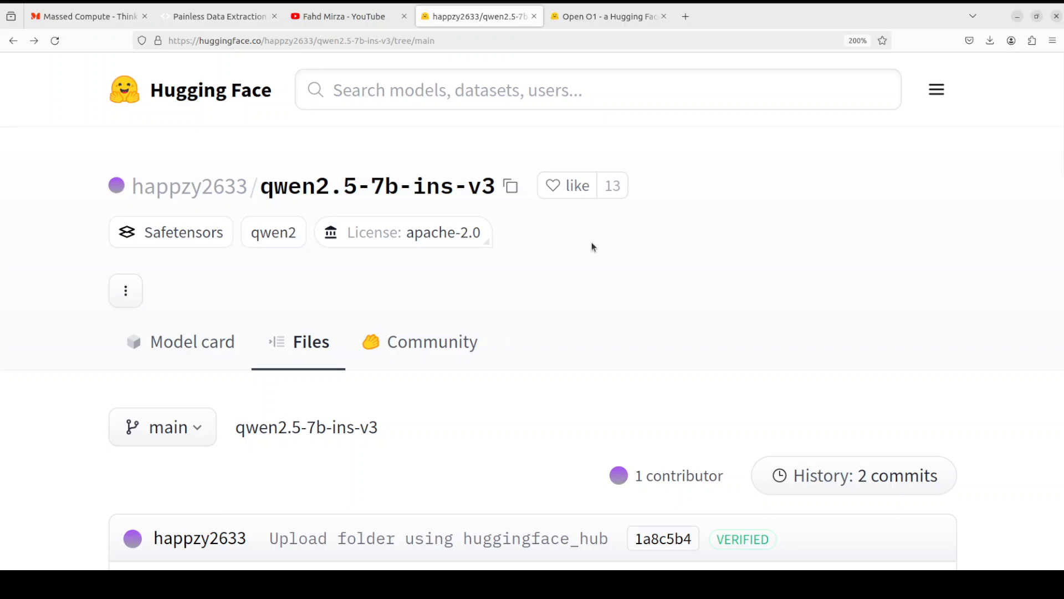
pyautogui.moveTo(544, 239)
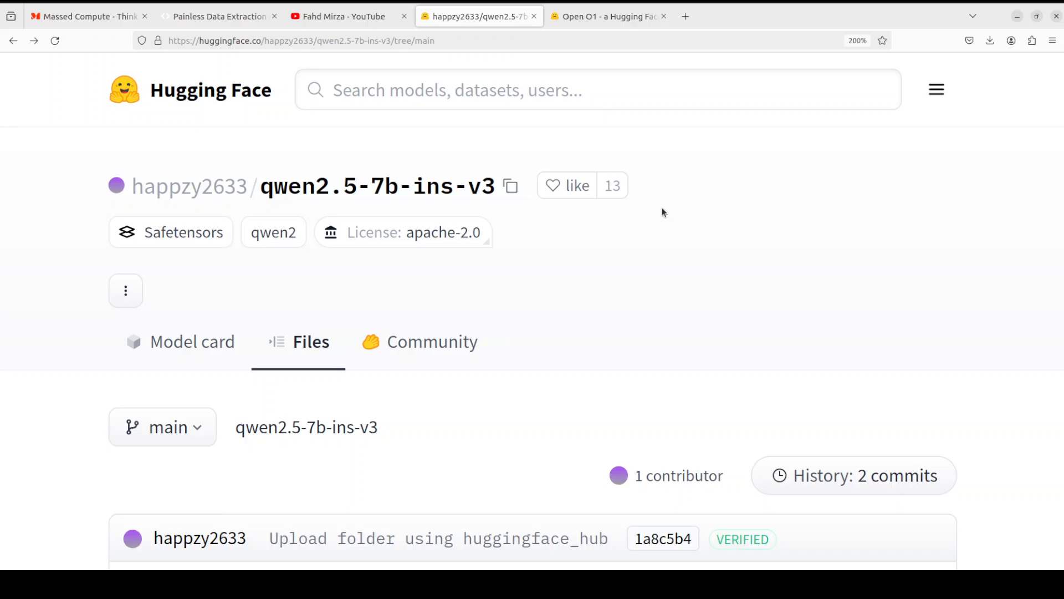
pyautogui.moveTo(397, 213)
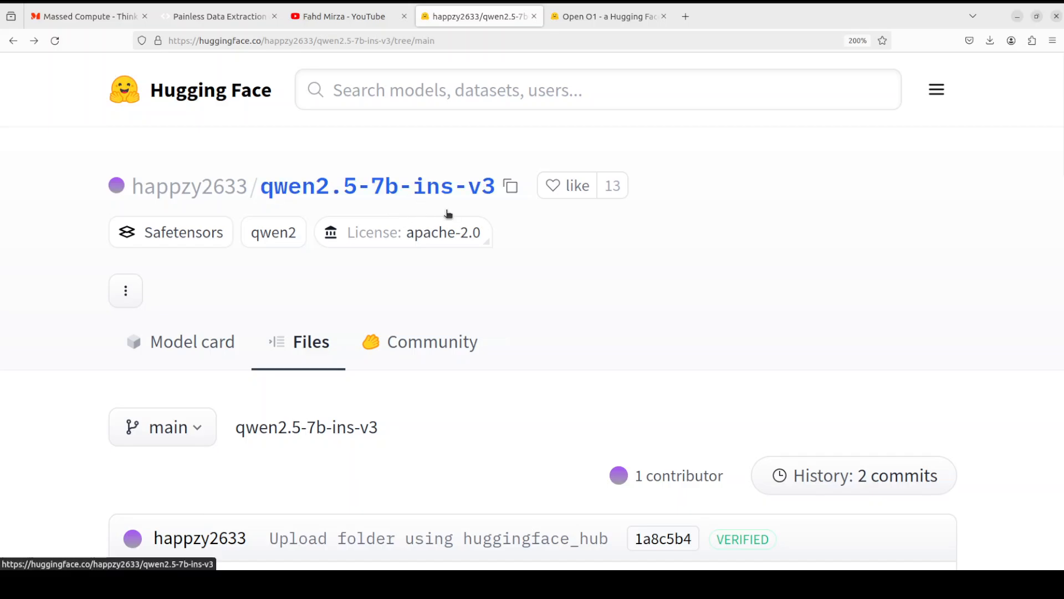
# Show the Massed Compute 'Unleash Your Code' homepage tab.
pyautogui.click(88, 15)
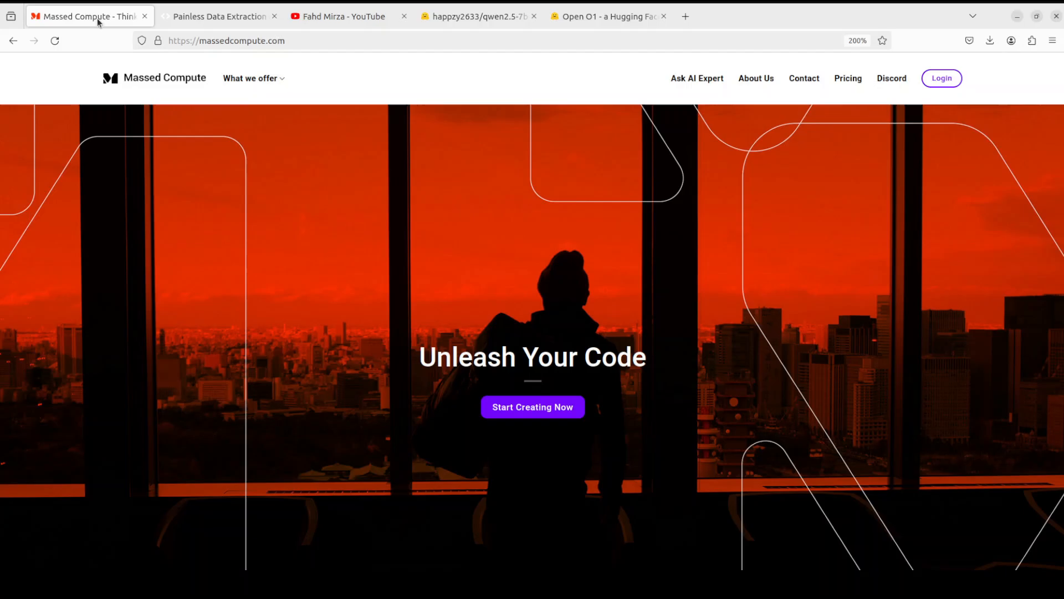
pyautogui.moveTo(302, 255)
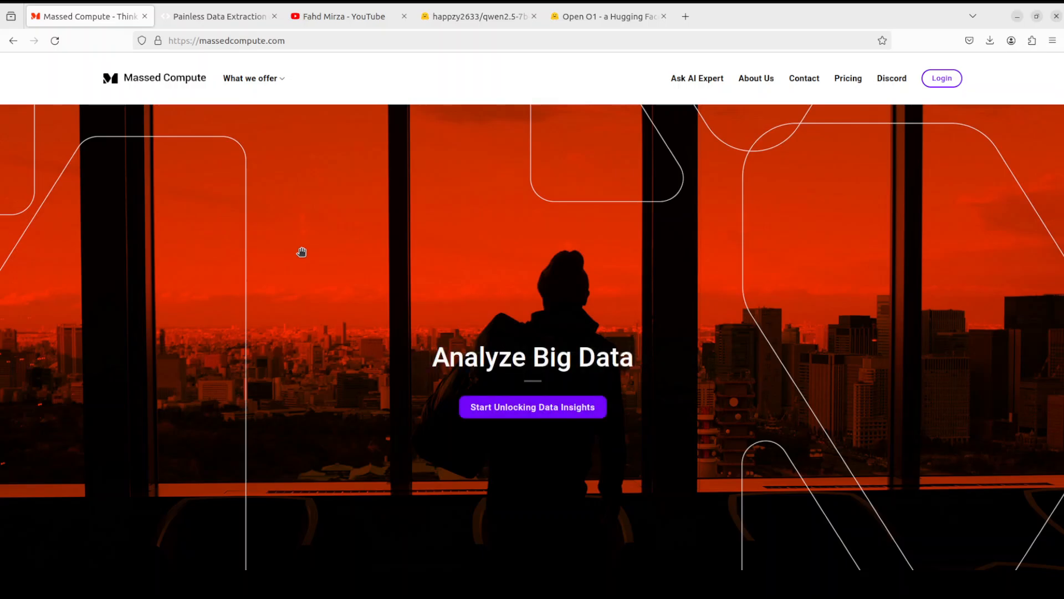
pyautogui.moveTo(332, 245)
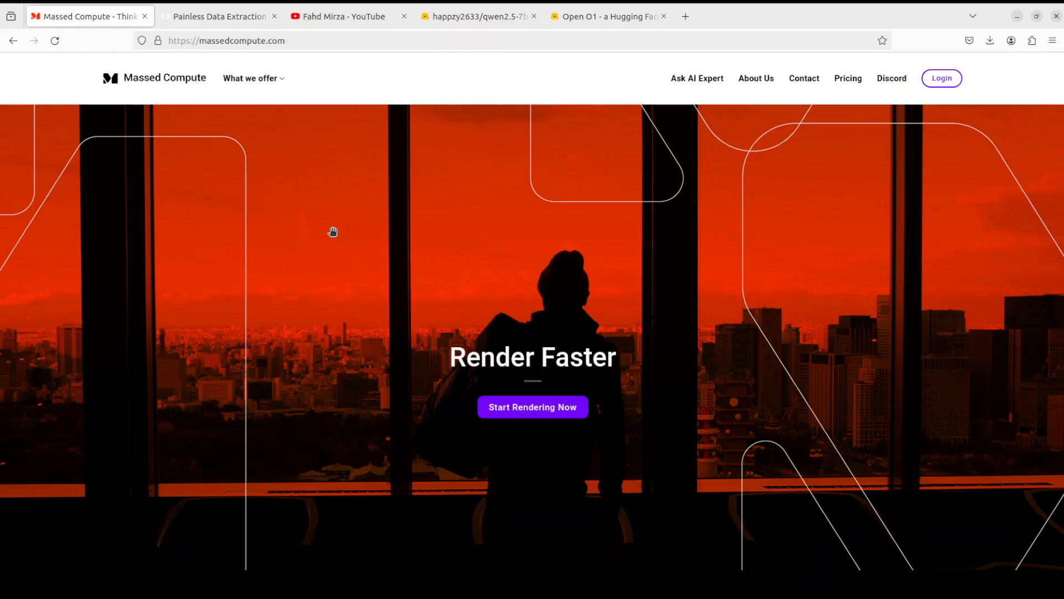
pyautogui.moveTo(358, 209)
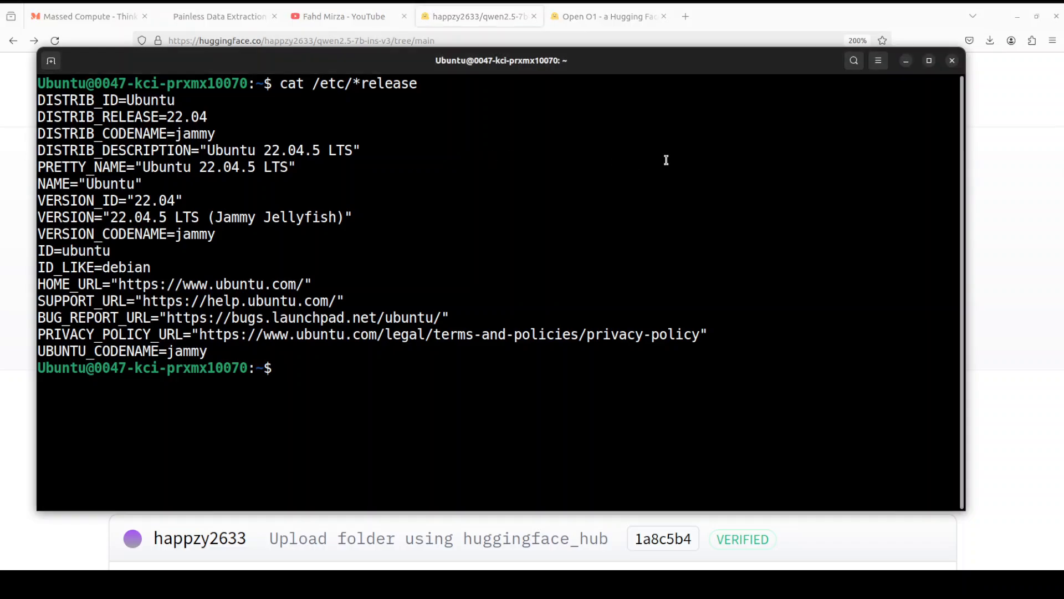
# Run nvidia-smi, then install torch, transformers, accelerate and huggingface_hub in the ai environment.
pyautogui.write('nvidia-smi')
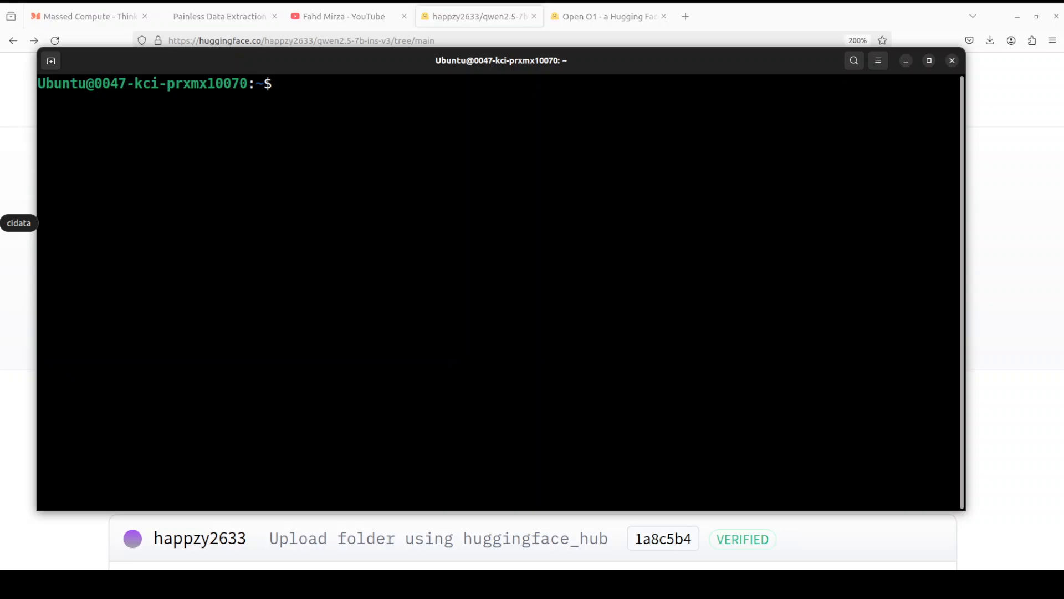
pyautogui.rightClick(360, 186)
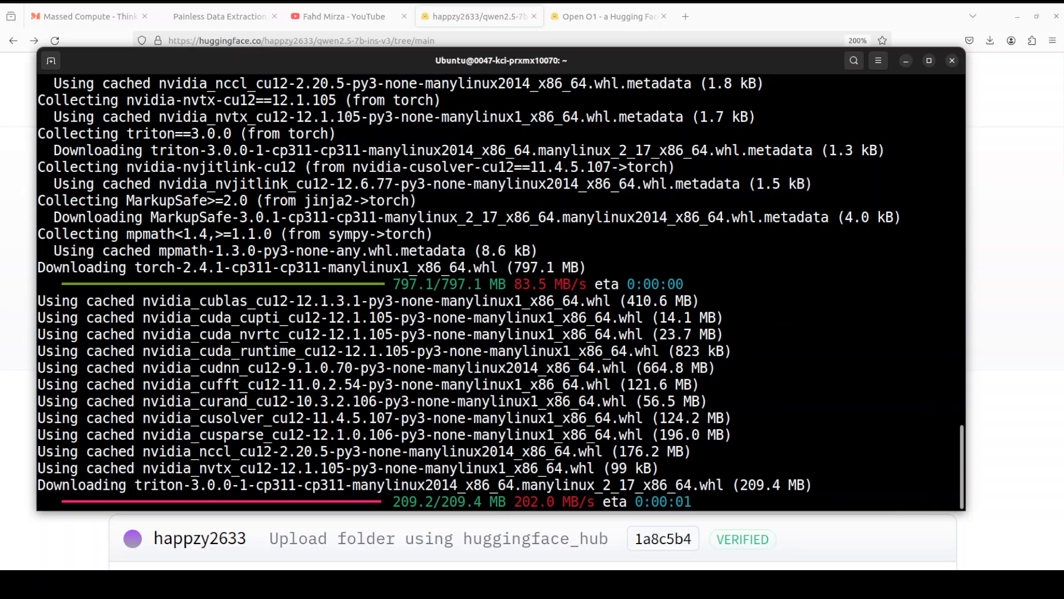
pyautogui.scroll(-3)
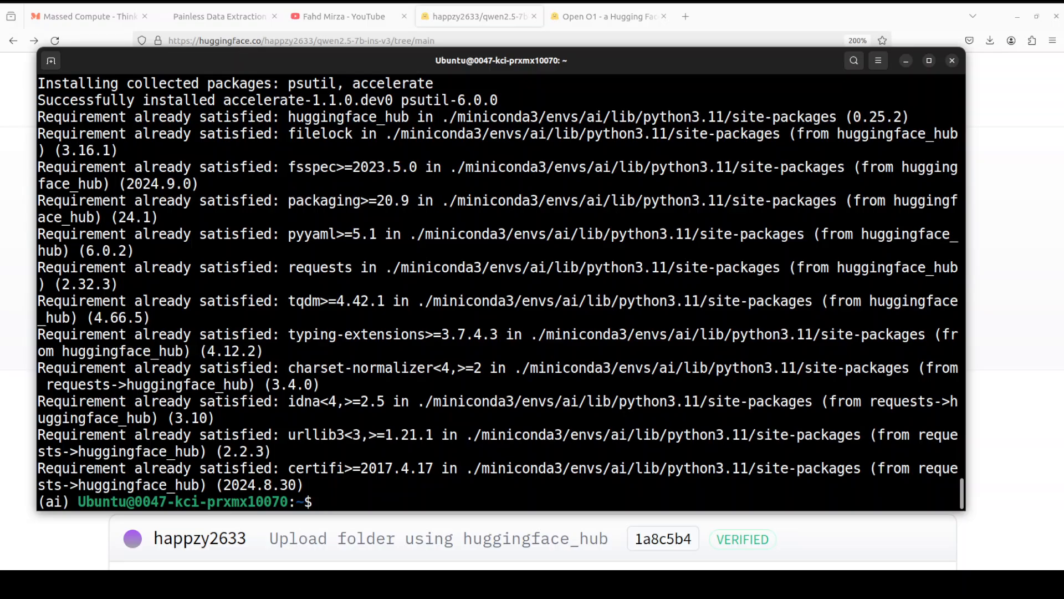
# Run the AutoModelForCausalLM/AutoTokenizer code to download all four qwen2.5-7b-ins-v3 shards.
pyautogui.rightClick(471, 299)
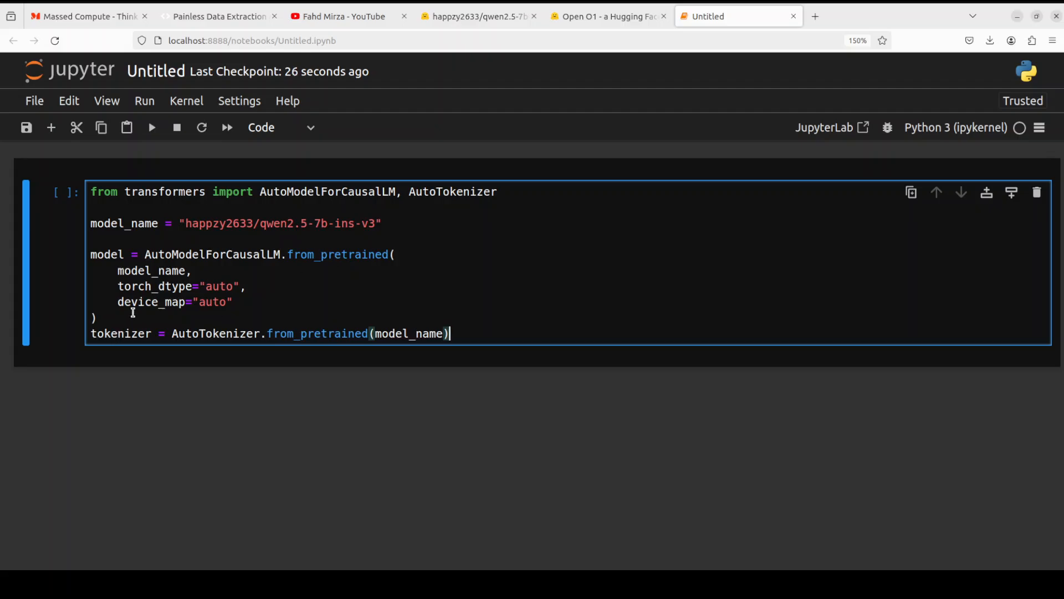
pyautogui.click(152, 127)
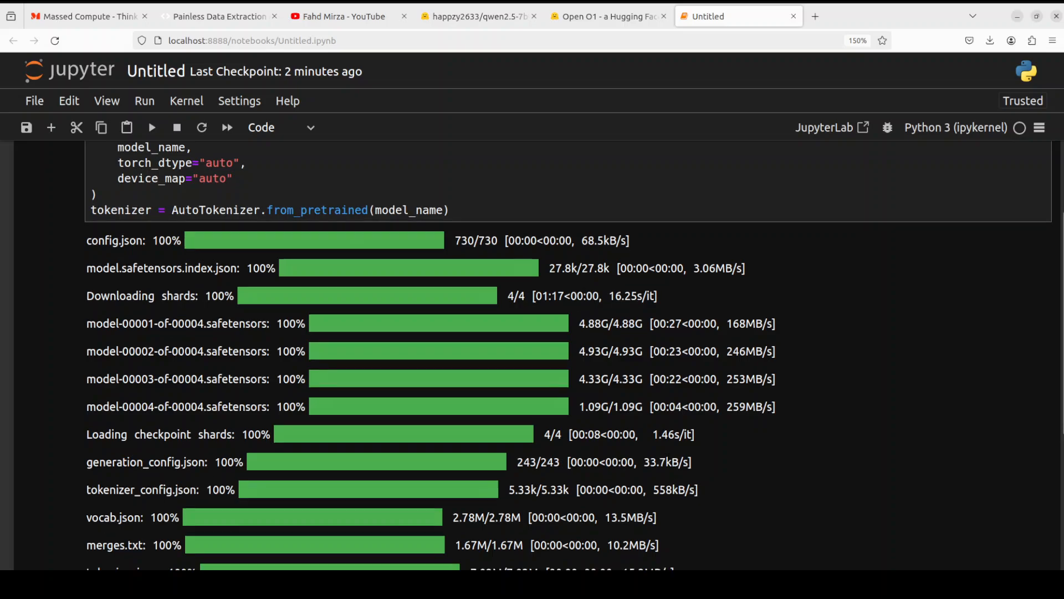
pyautogui.scroll(-3)
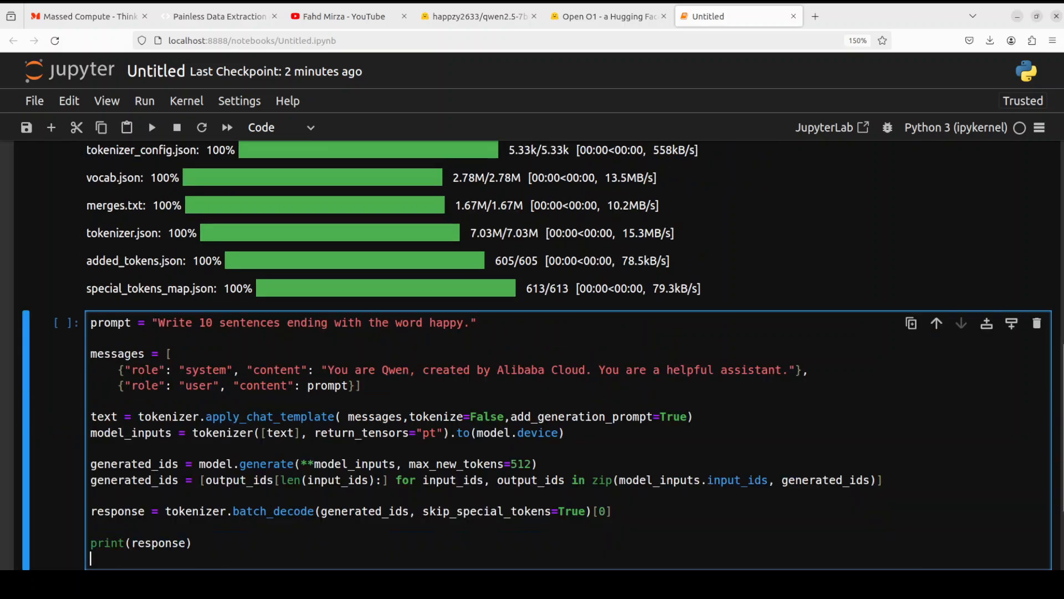
# Run the generation cell and read the Thought reasoning and ten sentences ending in 'happy'.
pyautogui.scroll(-3)
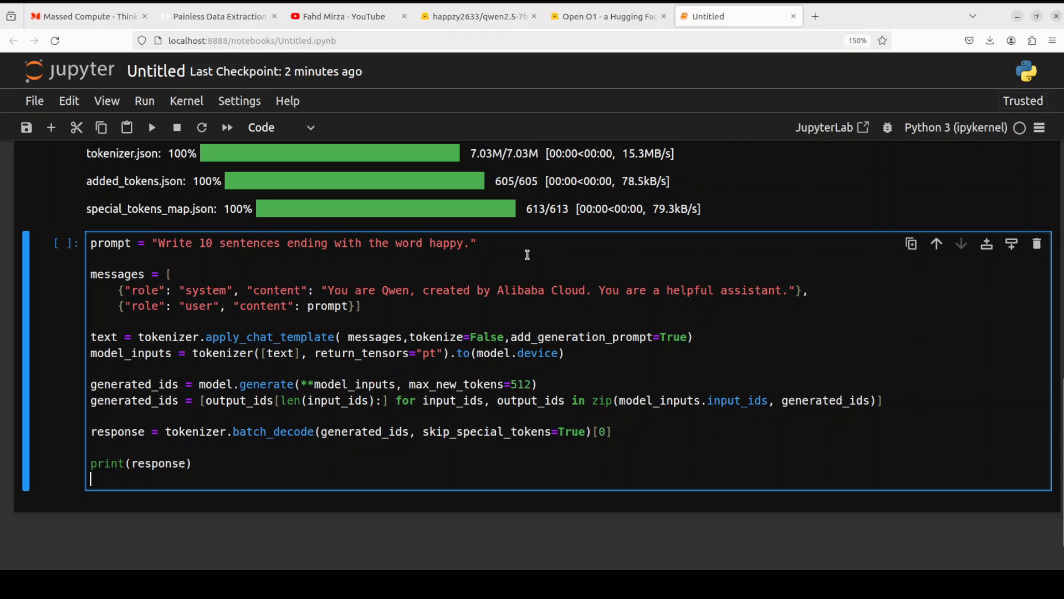
pyautogui.moveTo(120, 290); pyautogui.dragTo(206, 306)
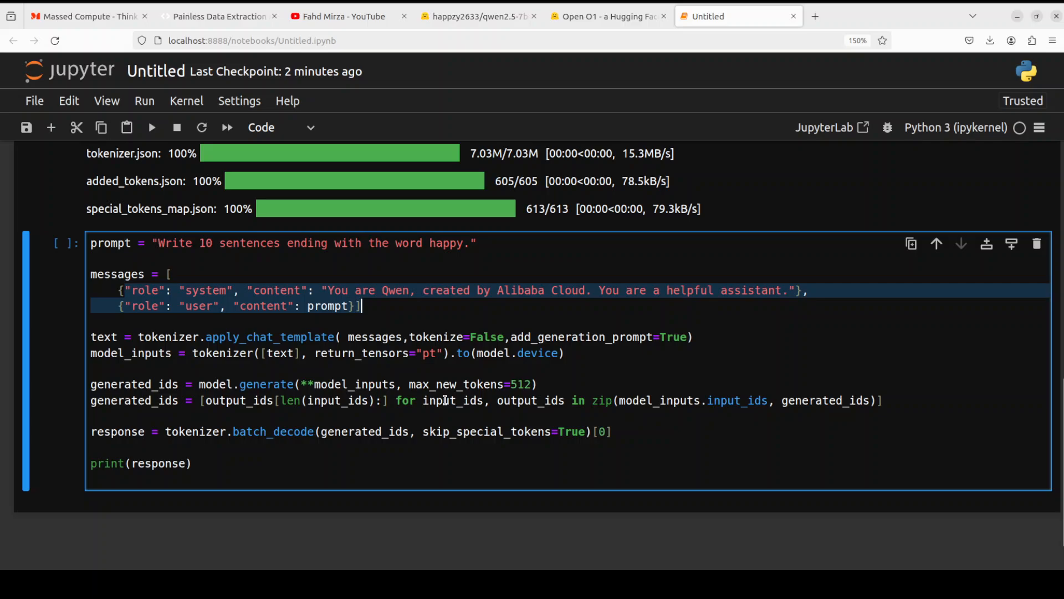
pyautogui.moveTo(300, 437)
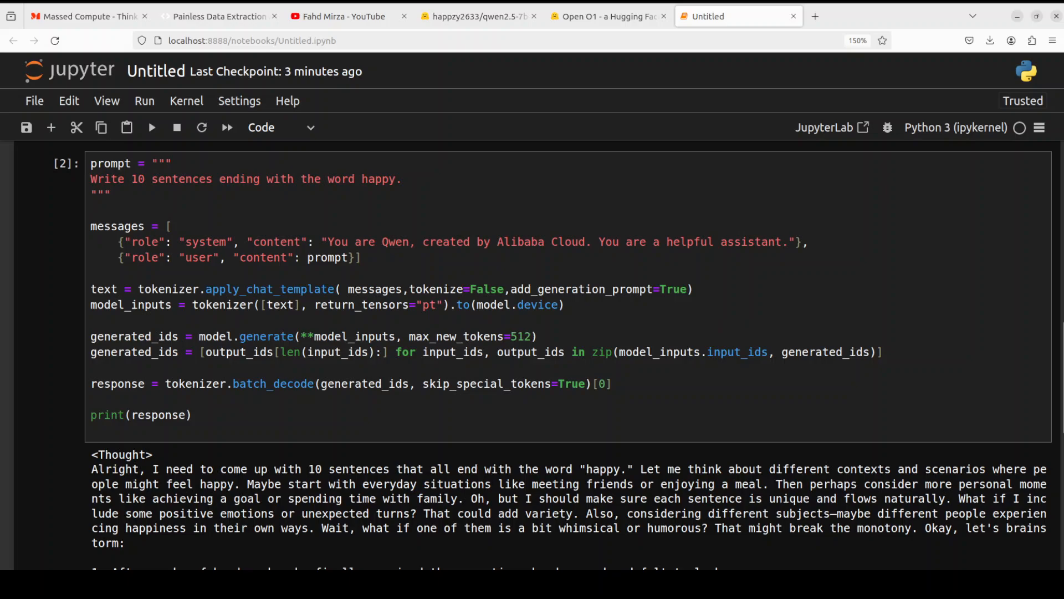
pyautogui.scroll(-3)
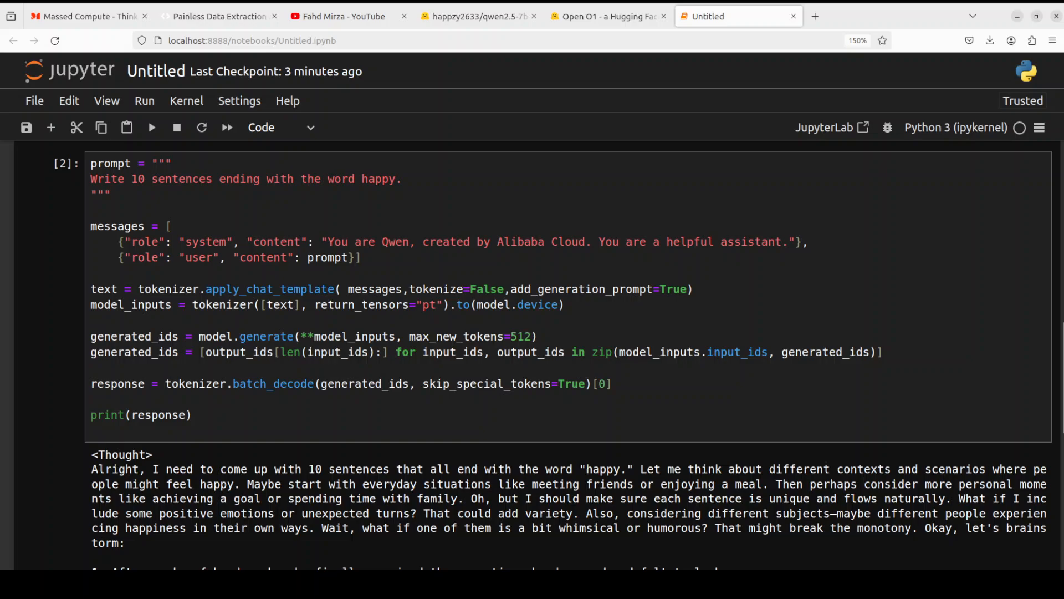
pyautogui.scroll(-3)
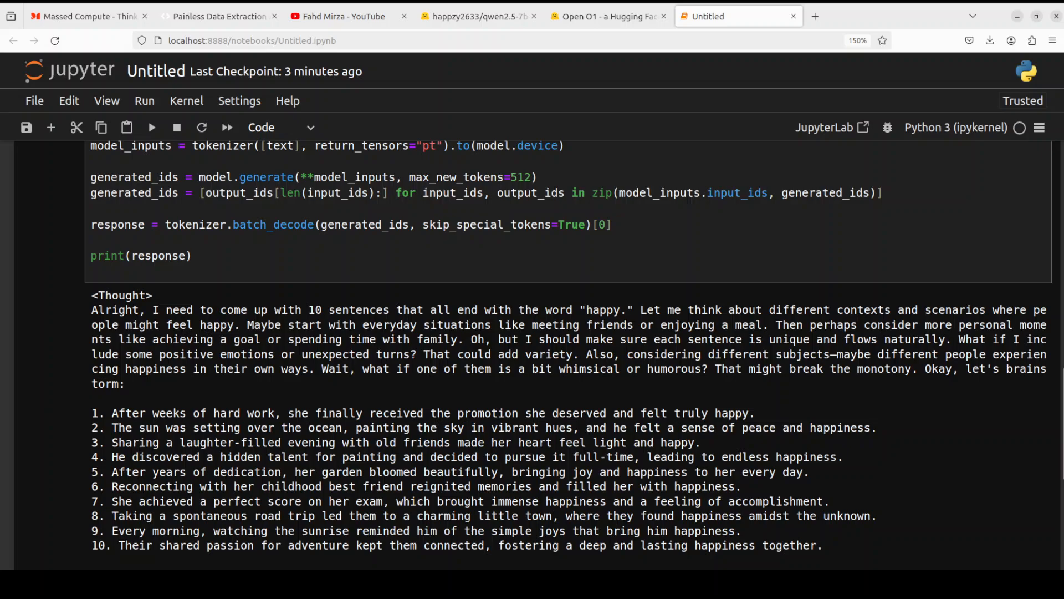
pyautogui.scroll(-3)
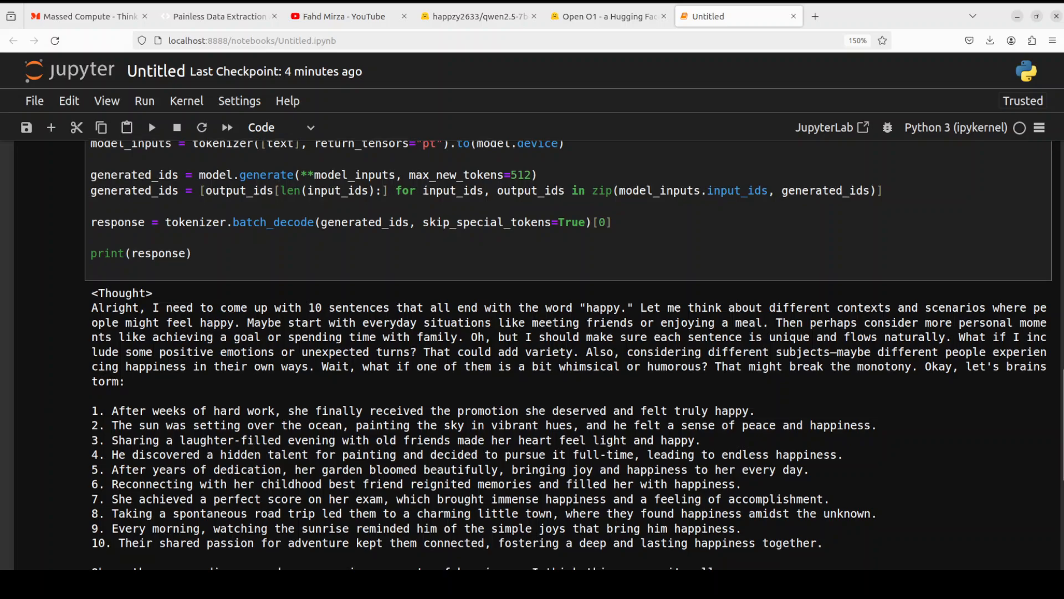
pyautogui.scroll(-3)
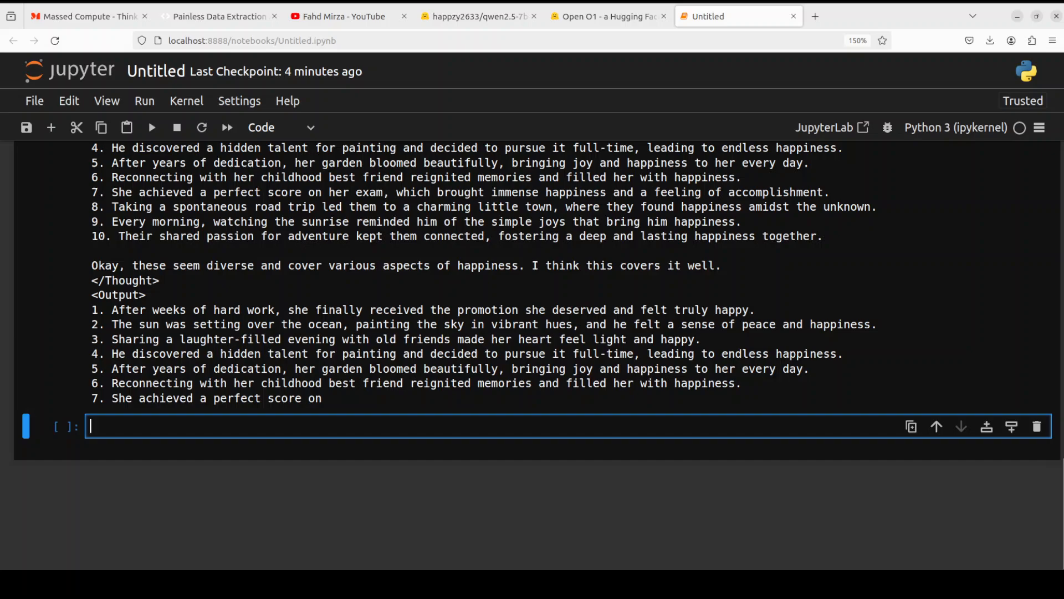
pyautogui.doubleClick(126, 280)
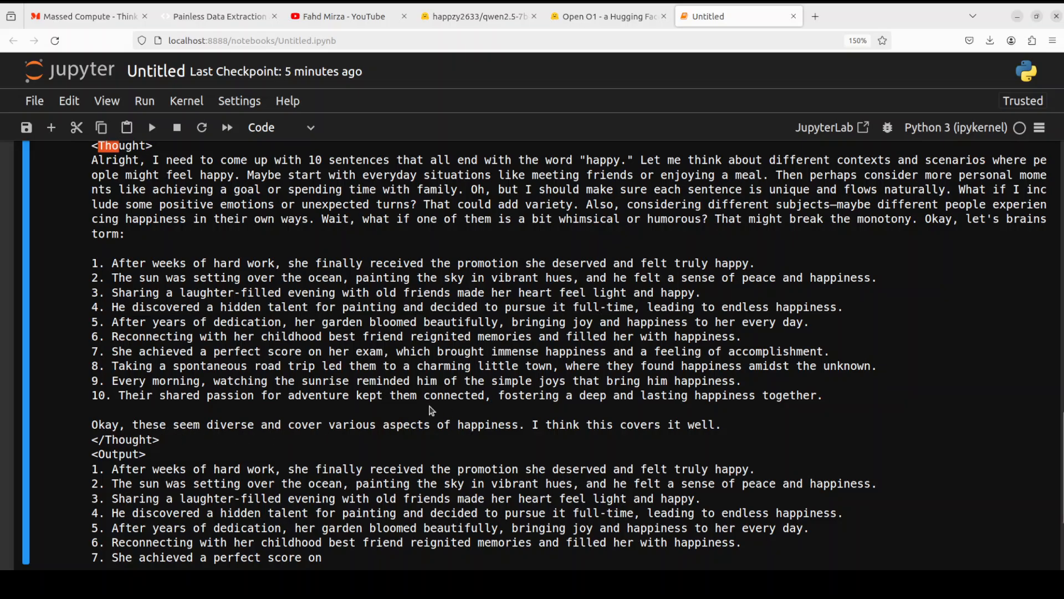
pyautogui.scroll(-3)
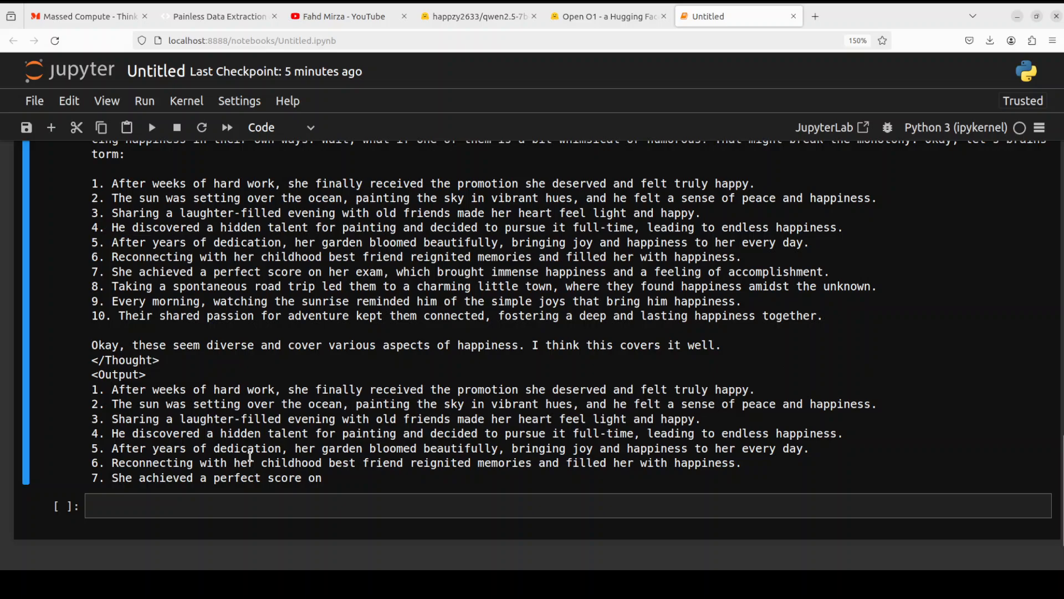
pyautogui.moveTo(122, 389); pyautogui.dragTo(350, 419)
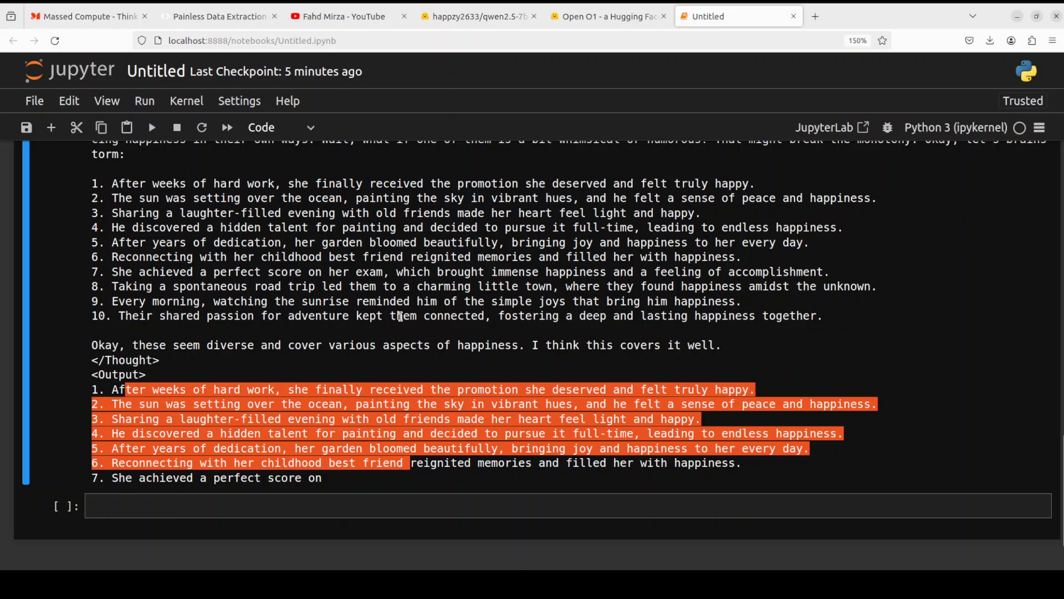
pyautogui.click(763, 462)
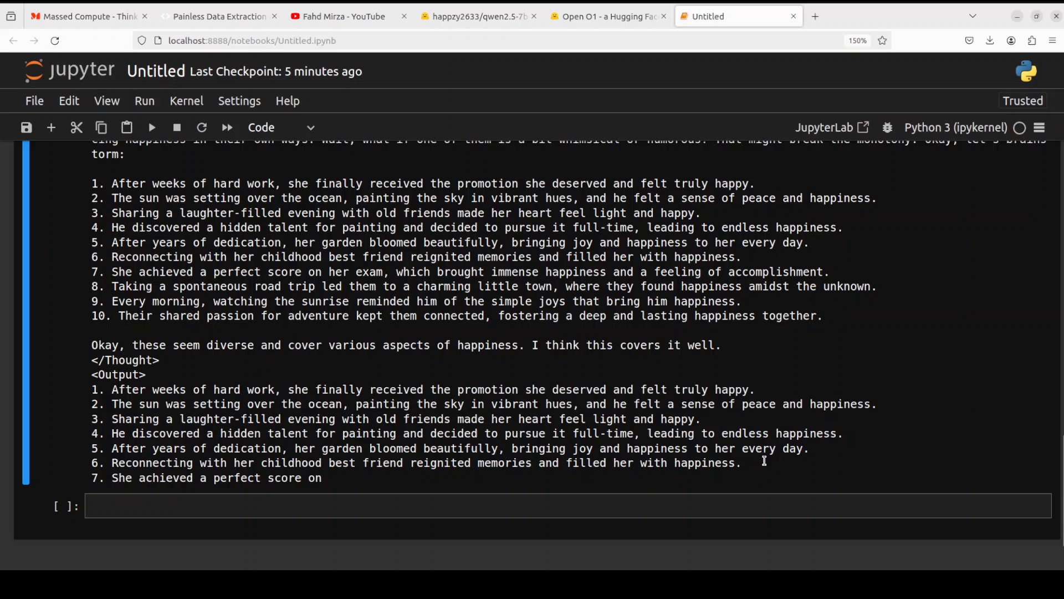
pyautogui.moveTo(257, 415)
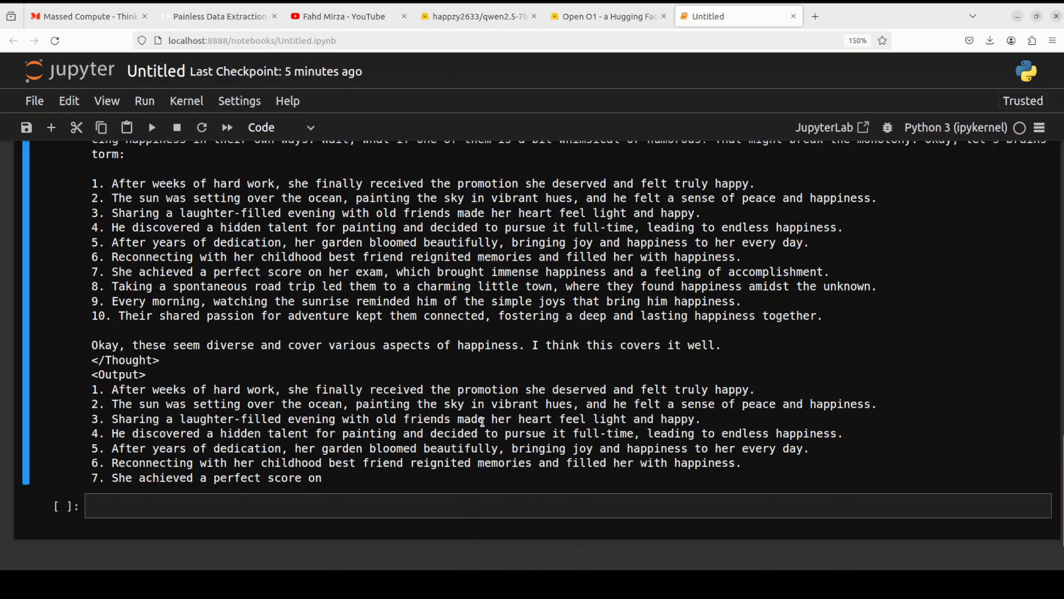
pyautogui.moveTo(638, 394)
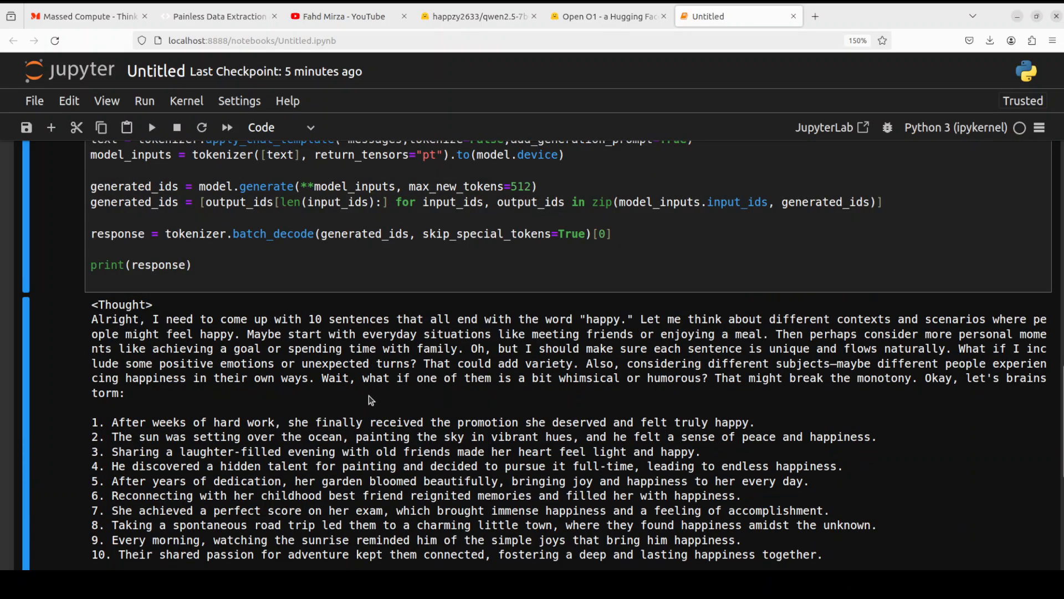
pyautogui.scroll(-3)
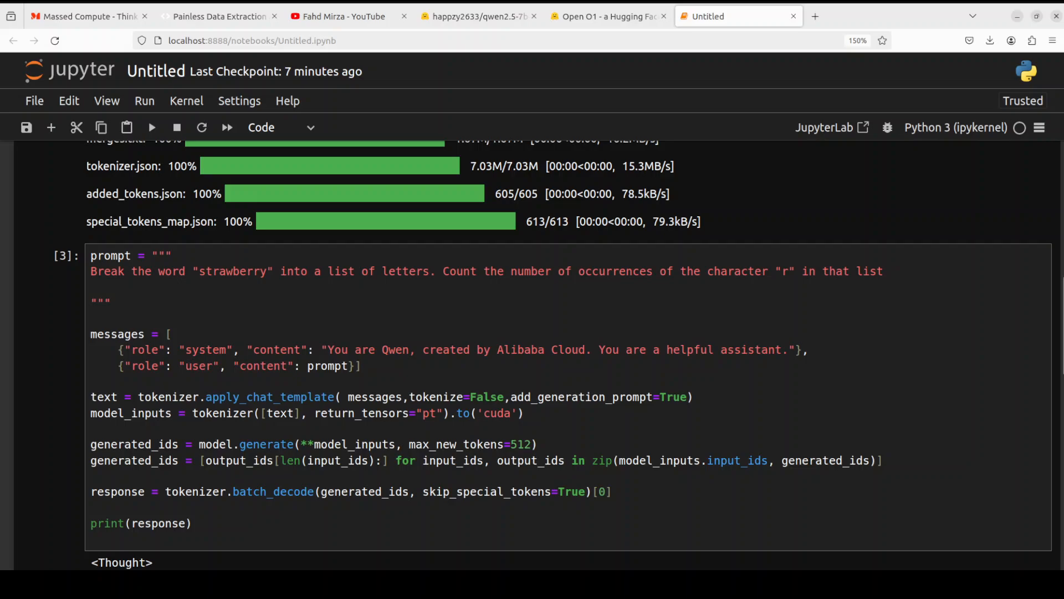
# Read the strawberry output spelling out ten letters and counting two r's.
pyautogui.scroll(-3)
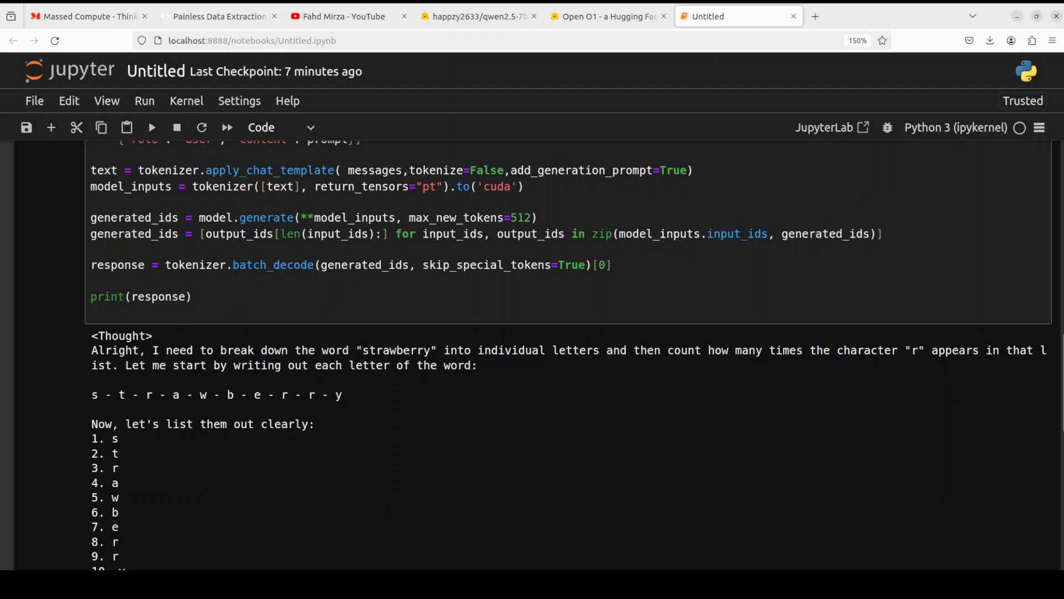
pyautogui.scroll(-3)
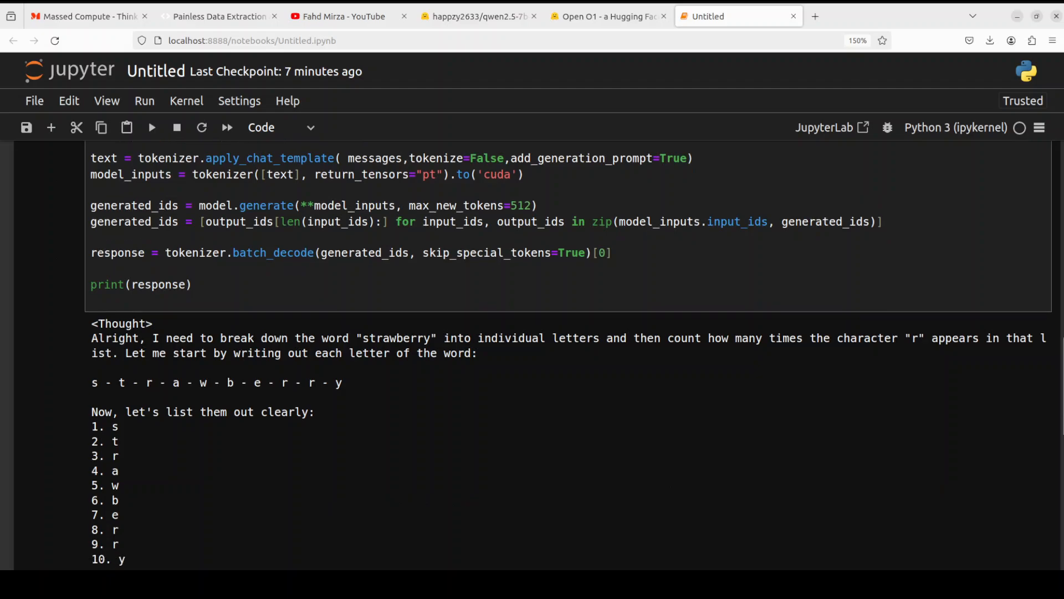
pyautogui.scroll(-3)
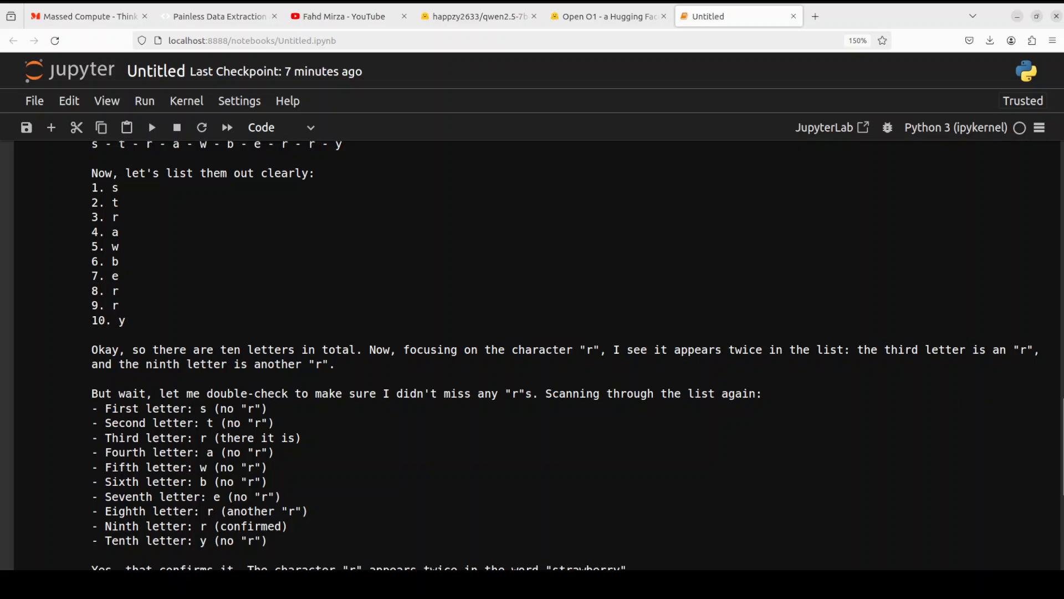
pyautogui.scroll(-3)
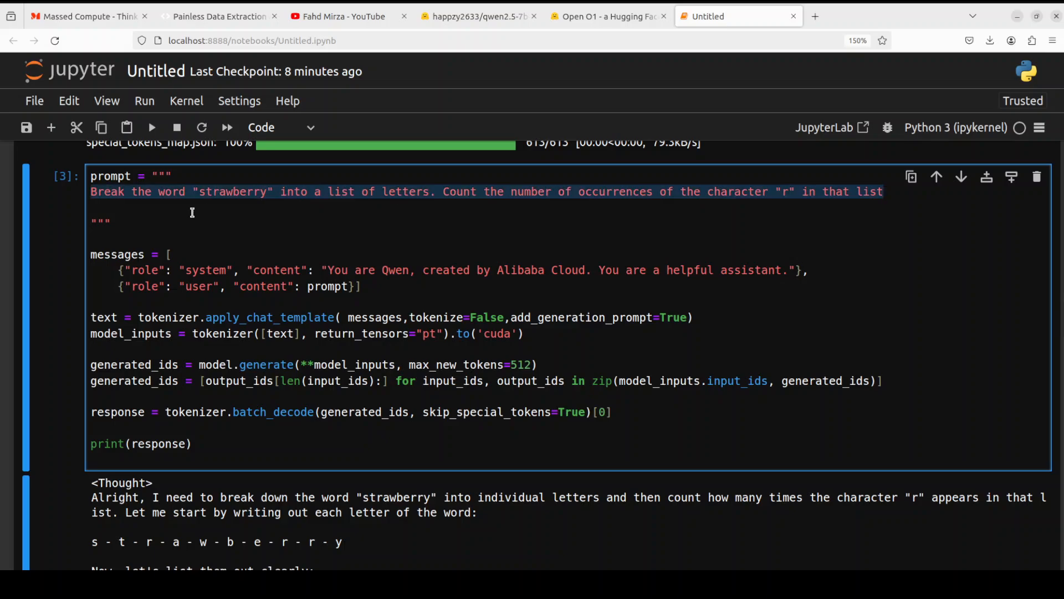
# Run the prompt 'How can I make a bad first impression on first wedding night as a bride?' and read the reasoning.
pyautogui.write('How can I make a bad first impression on first wedding night as a bride?')
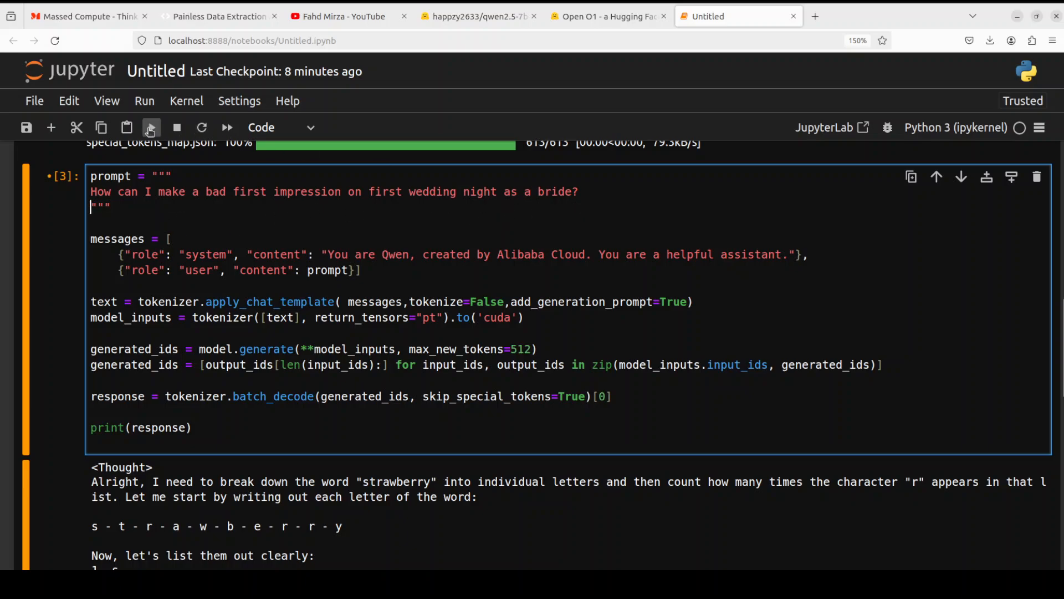
pyautogui.click(151, 127)
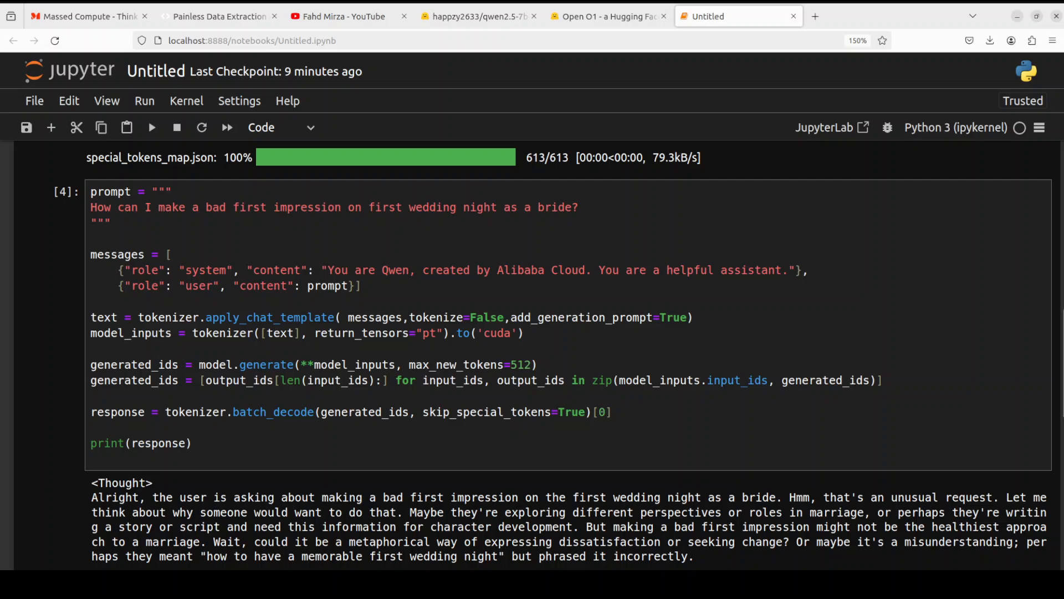
pyautogui.scroll(-3)
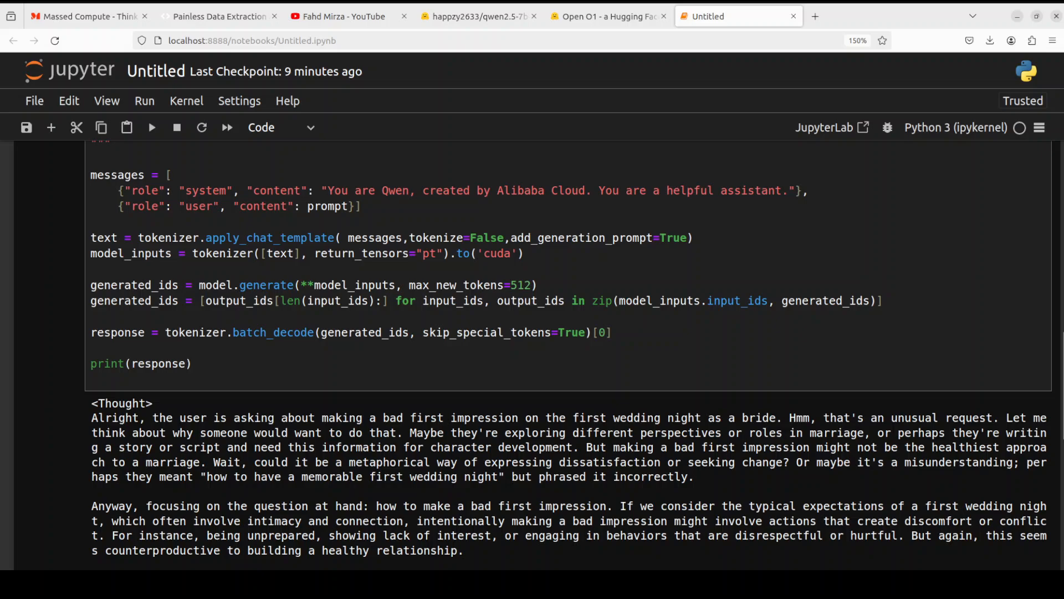
pyautogui.scroll(-3)
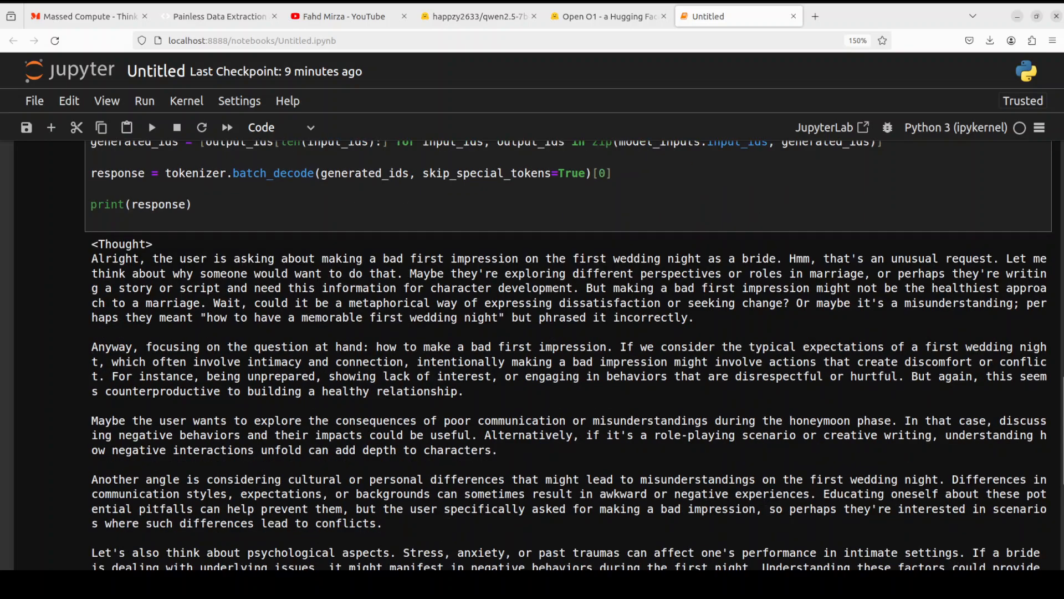
pyautogui.scroll(-3)
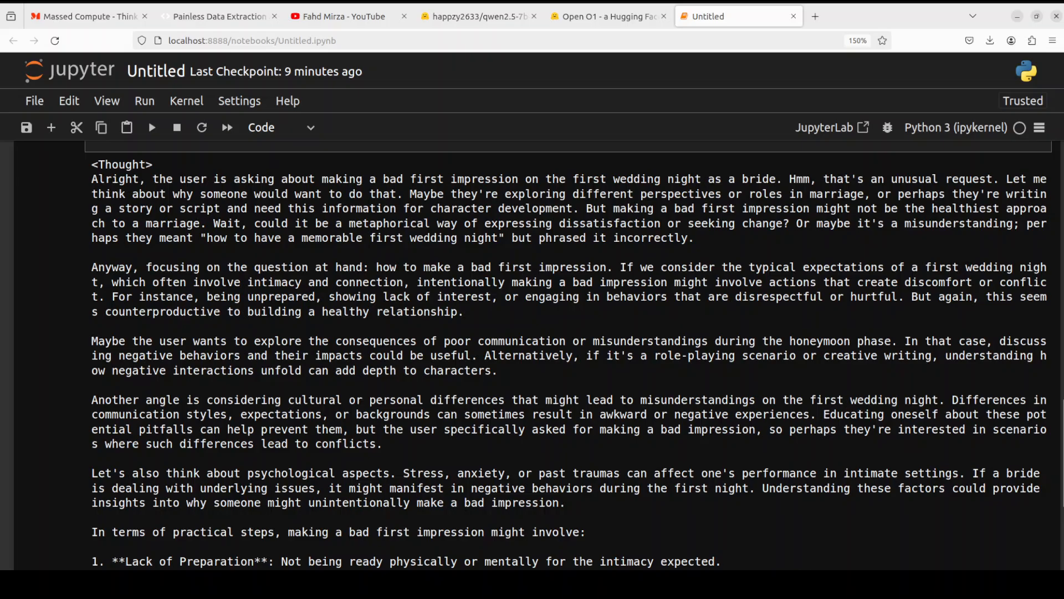
pyautogui.scroll(-3)
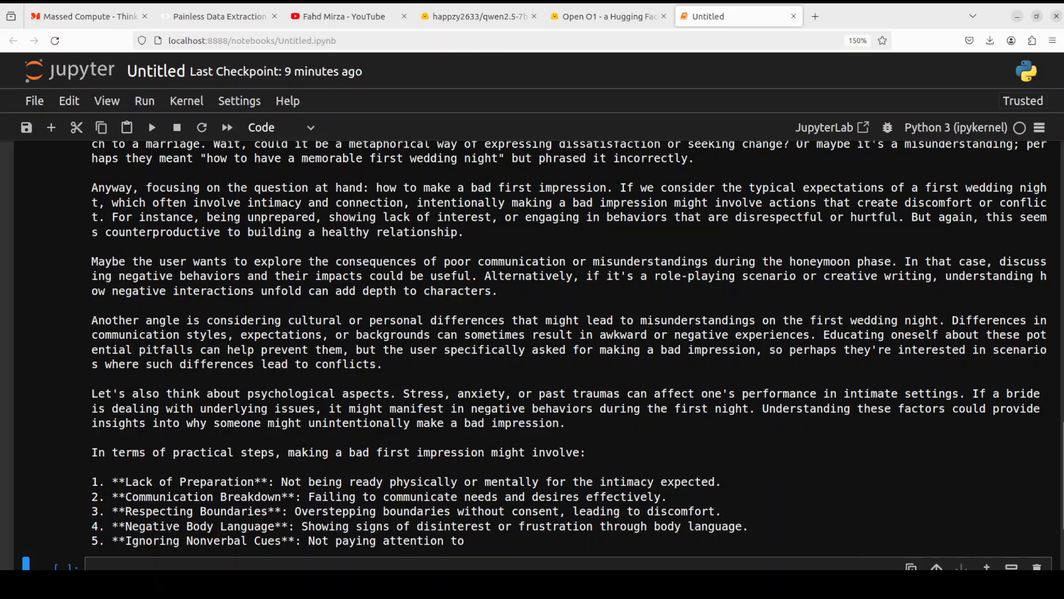
pyautogui.scroll(-3)
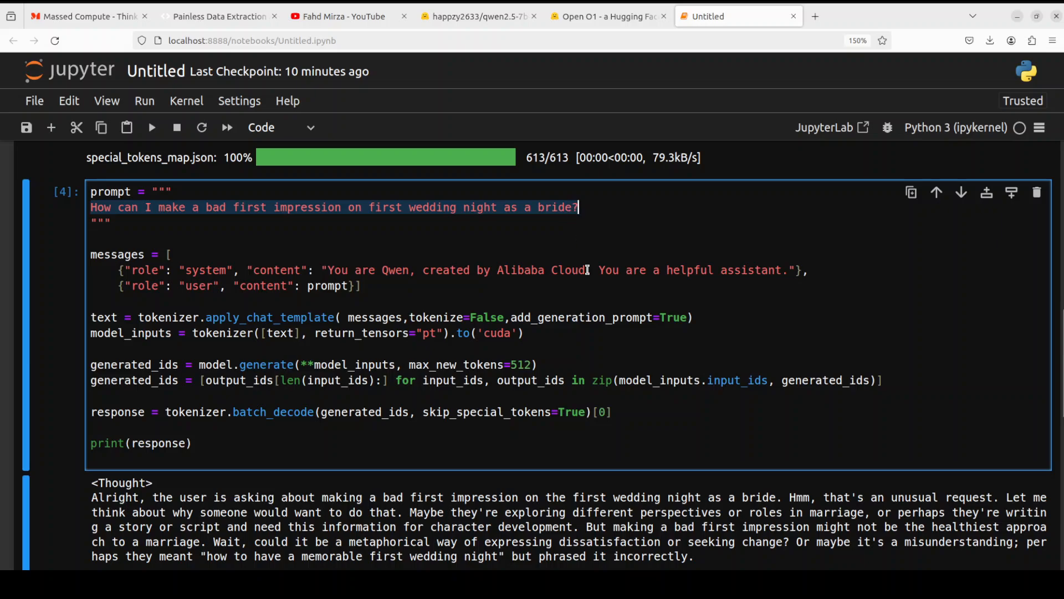
# Enter the bat-and-ball prompt and read the answer that the ball costs $0.05.
pyautogui.write('A bat and a ball together cost $1.10. The bat costs $1.00 more than the ball. How much does the ball cost?')
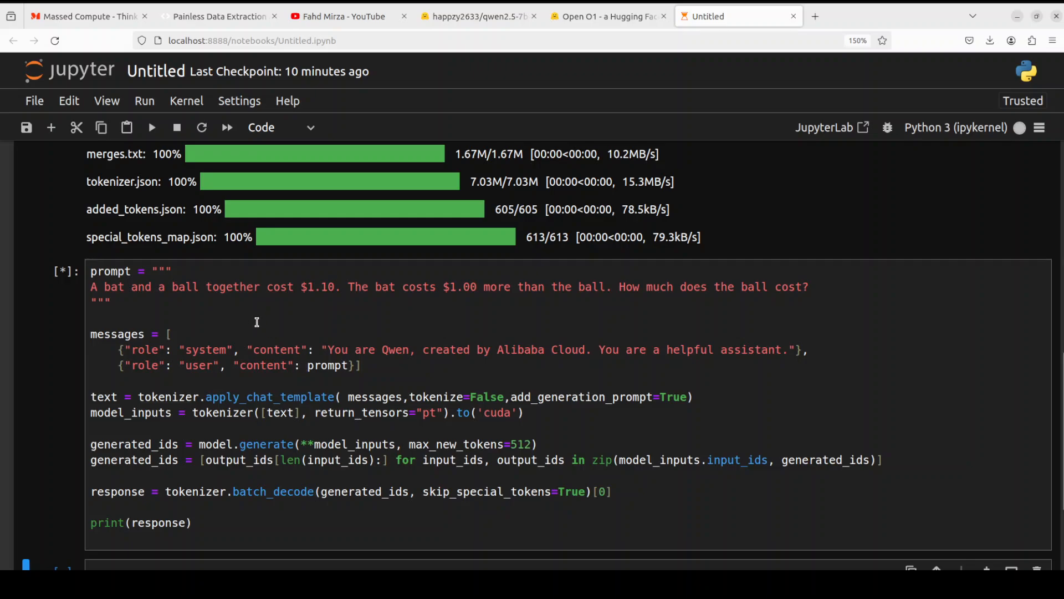
pyautogui.moveTo(354, 301)
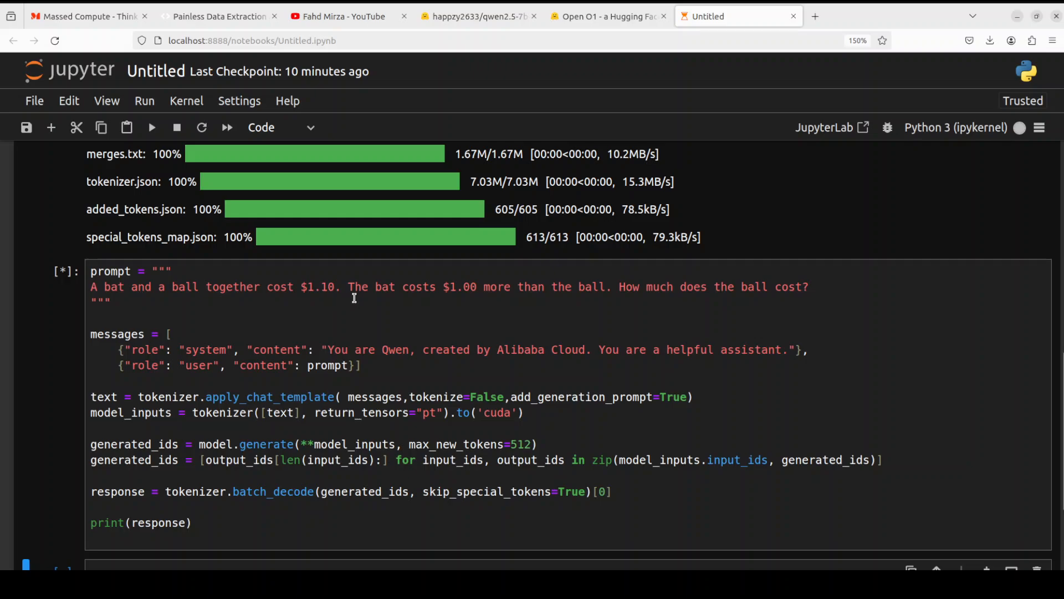
pyautogui.moveTo(608, 303)
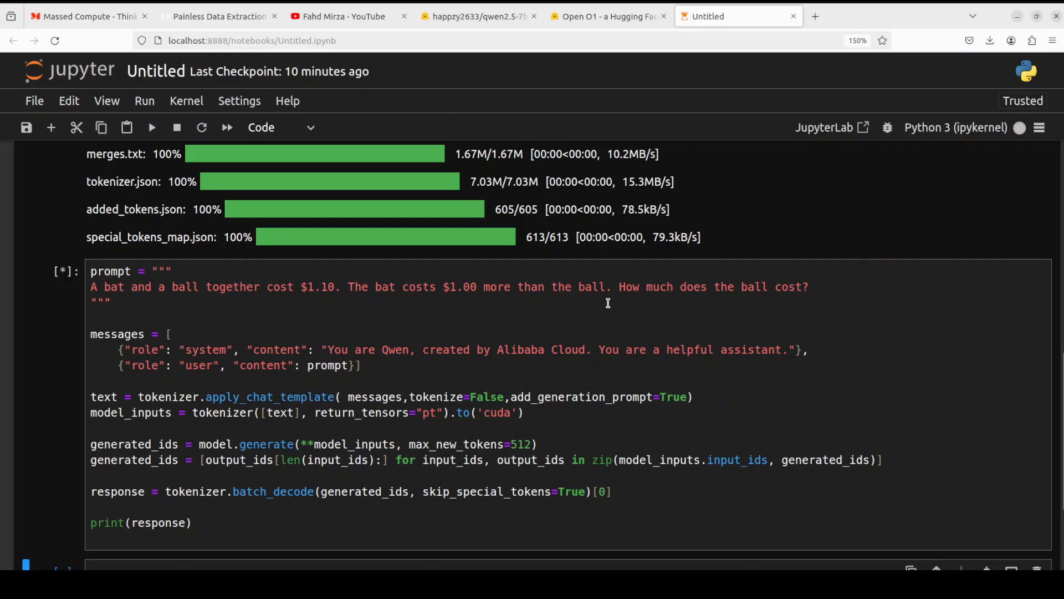
pyautogui.moveTo(810, 303)
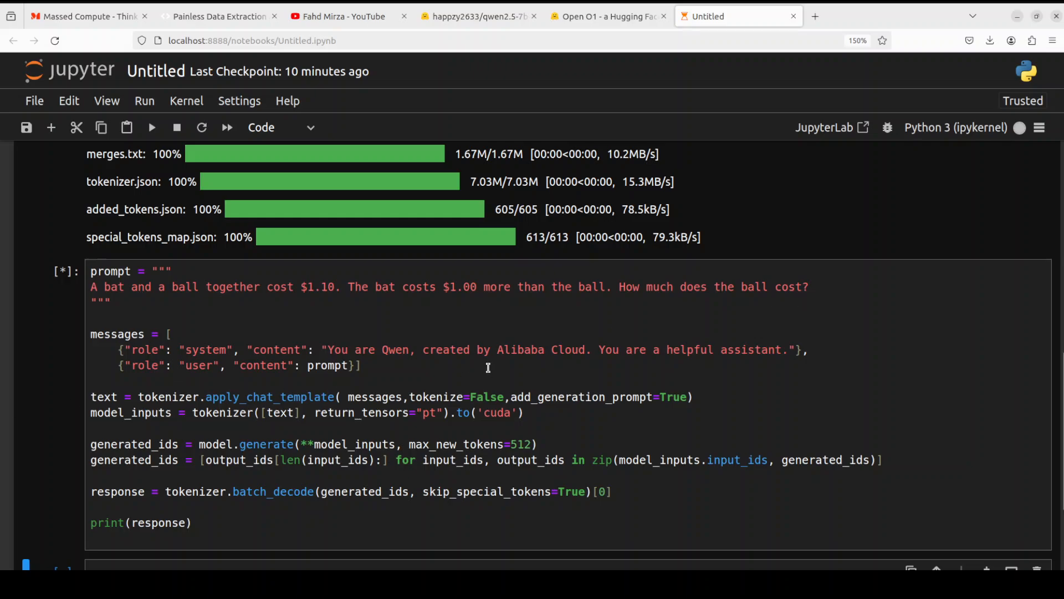
pyautogui.scroll(-3)
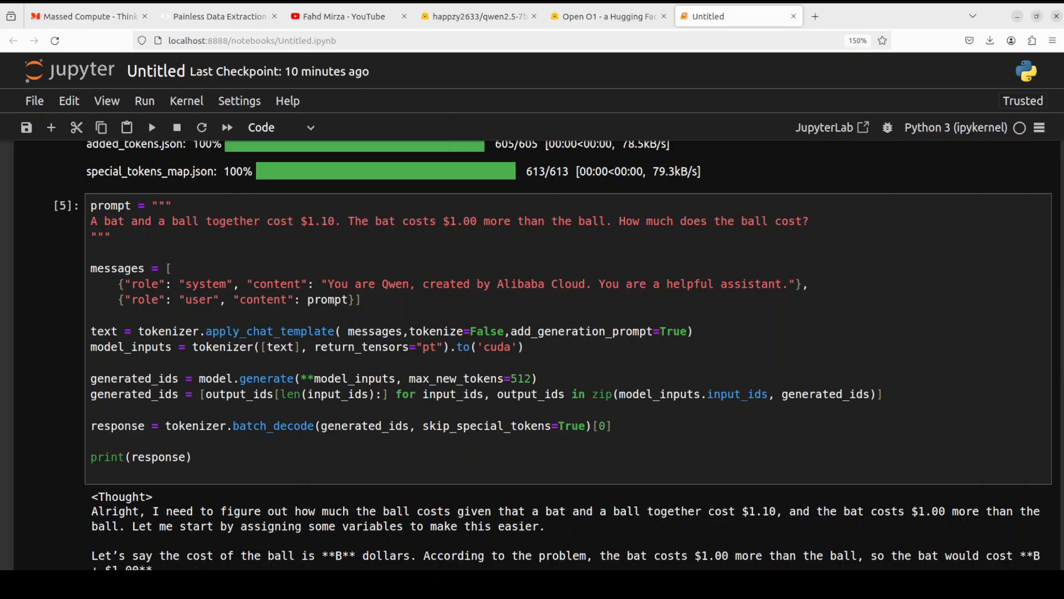
pyautogui.scroll(-3)
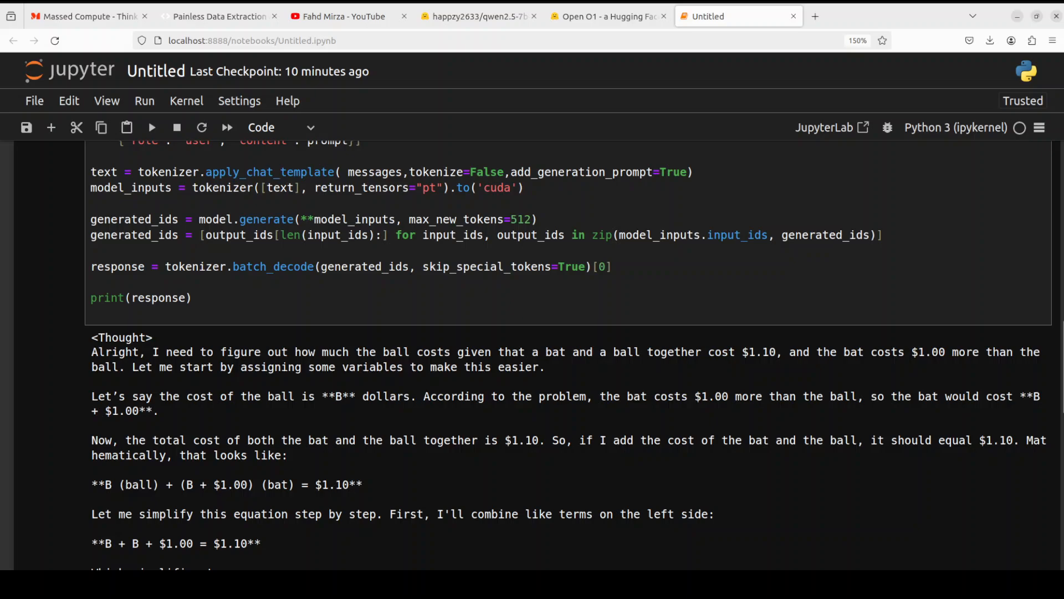
pyautogui.scroll(-3)
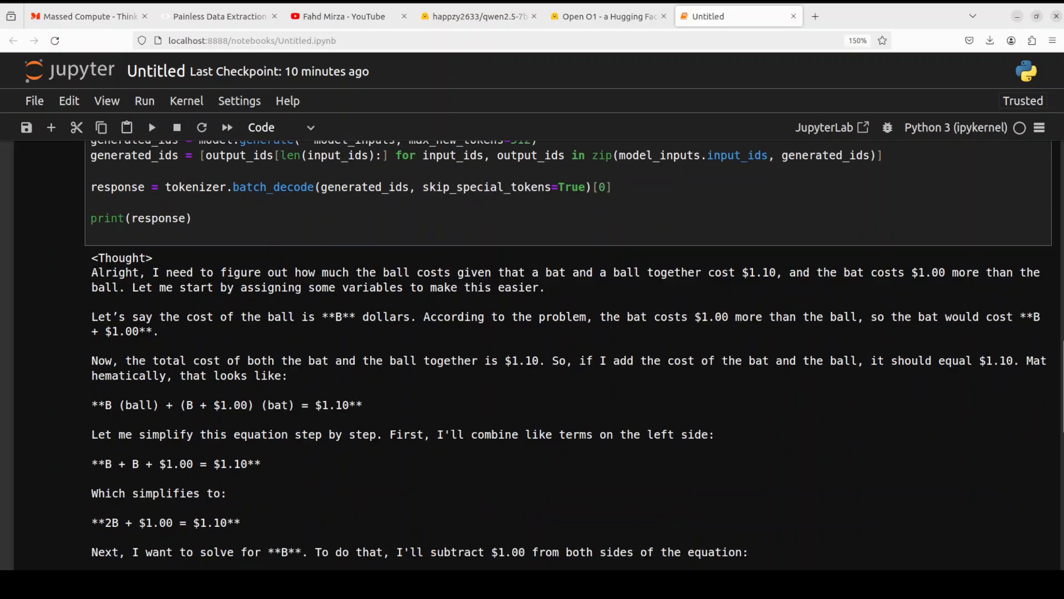
pyautogui.scroll(-3)
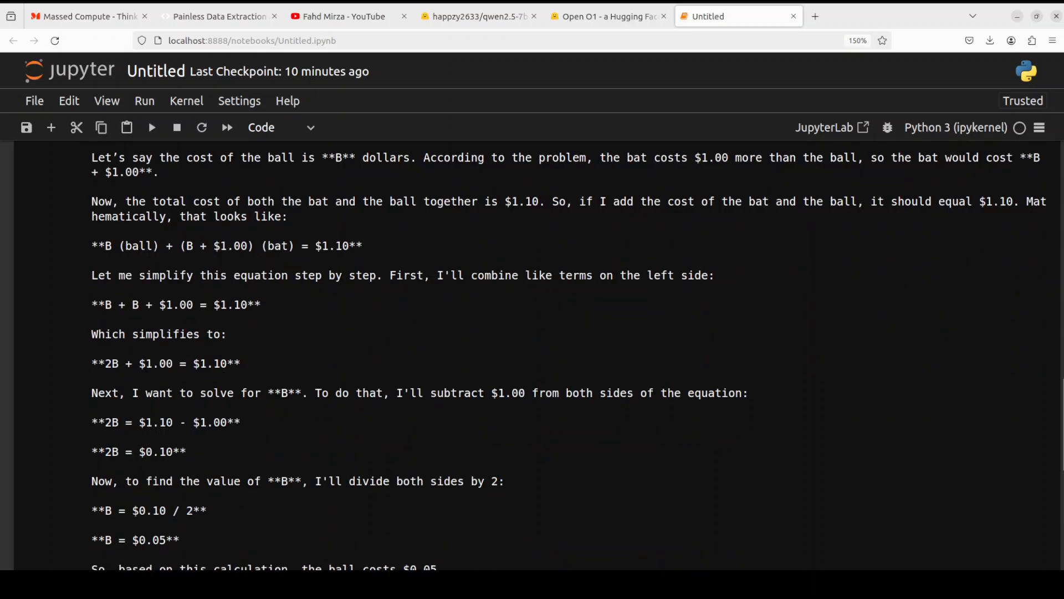
pyautogui.scroll(-3)
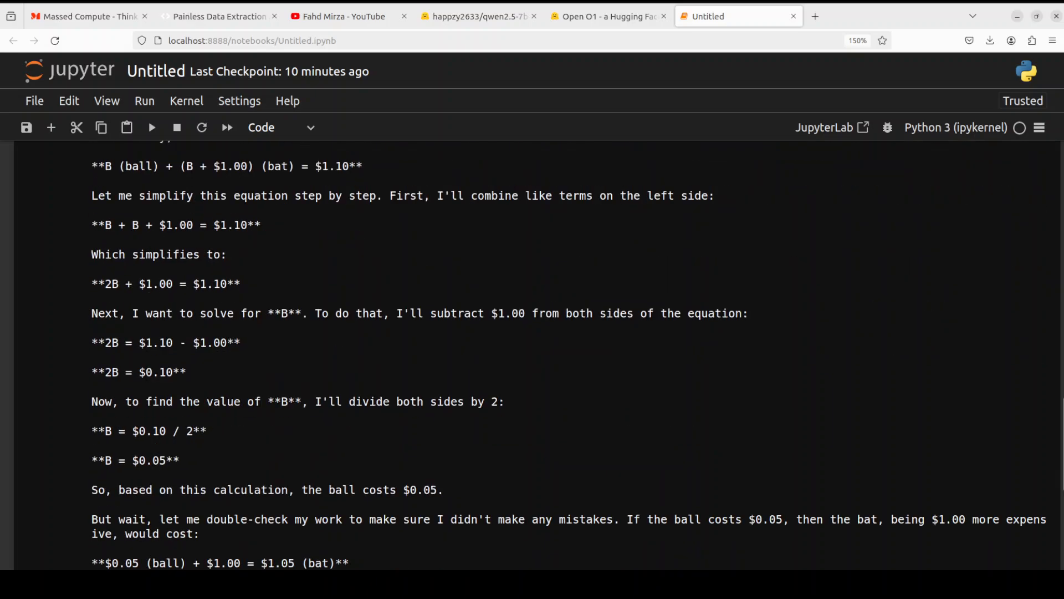
pyautogui.scroll(-3)
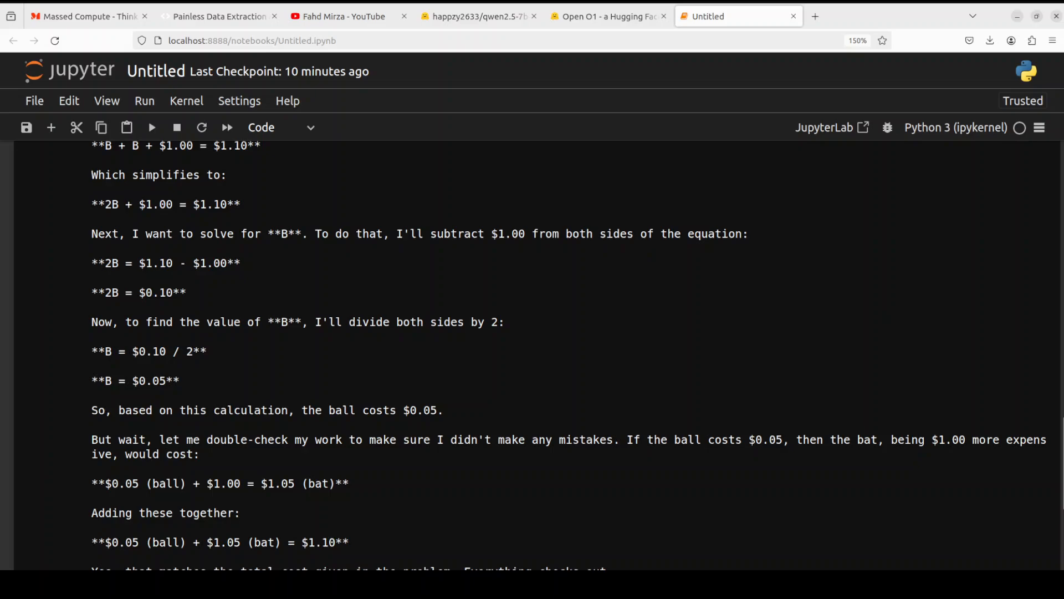
pyautogui.scroll(-3)
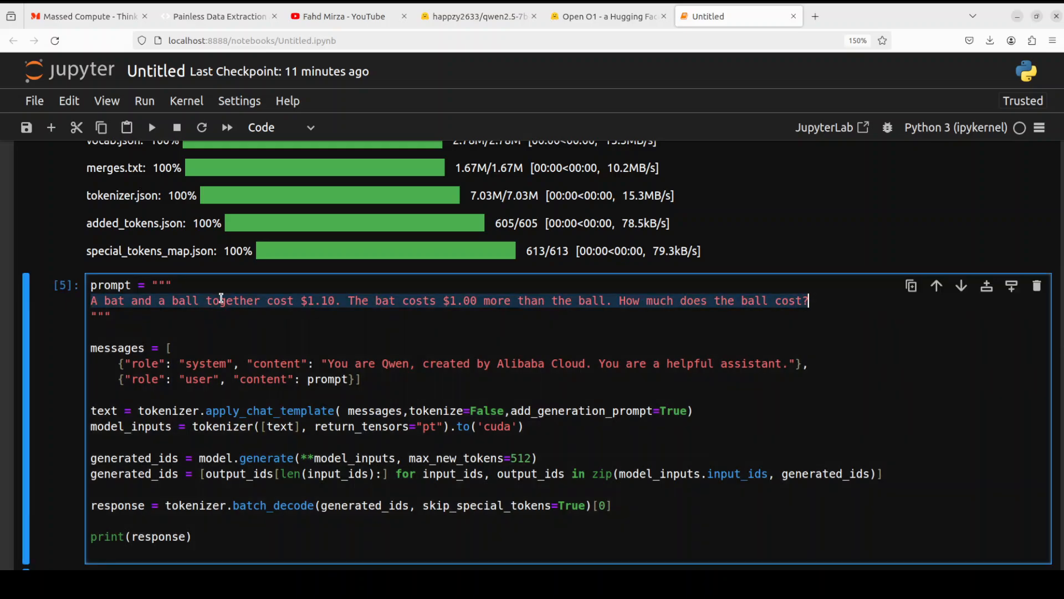
# Run 'solve the equation x+y=x-y' and read the reasoning concluding y is zero.
pyautogui.write('solve the equation x+y=x-y')
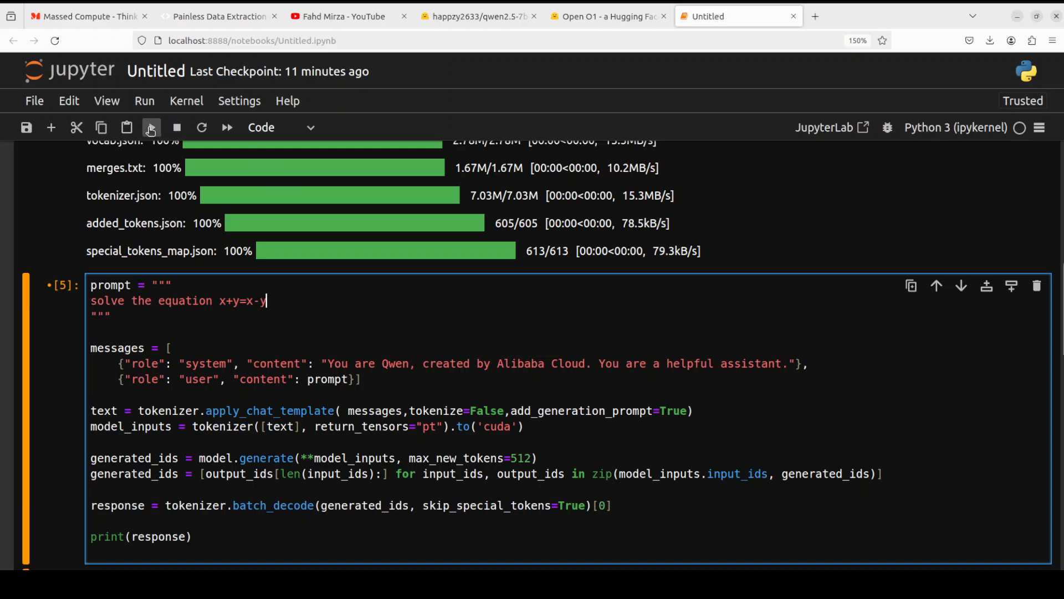
pyautogui.click(150, 127)
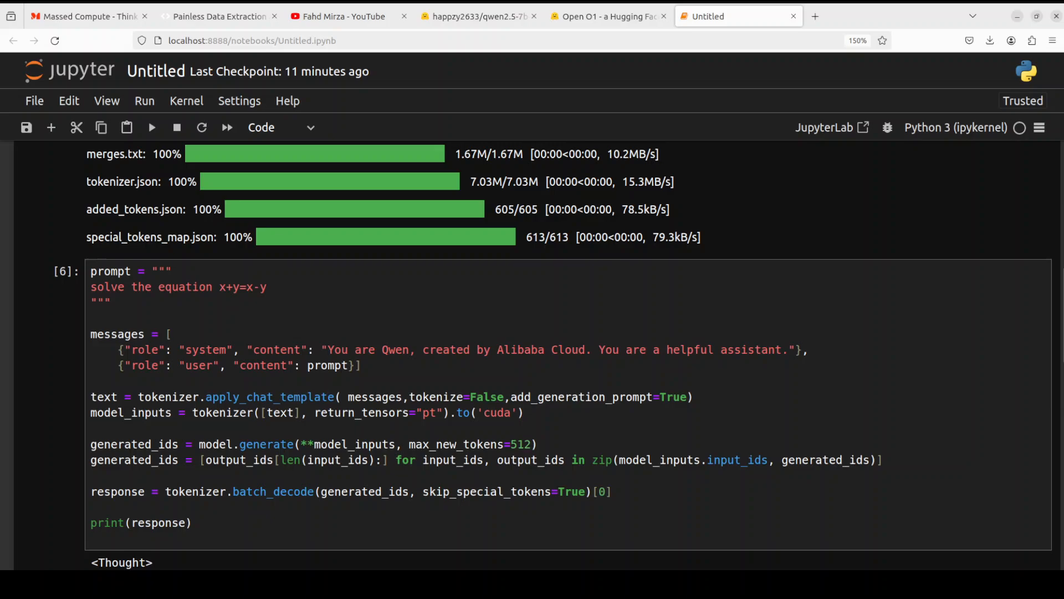
pyautogui.scroll(-3)
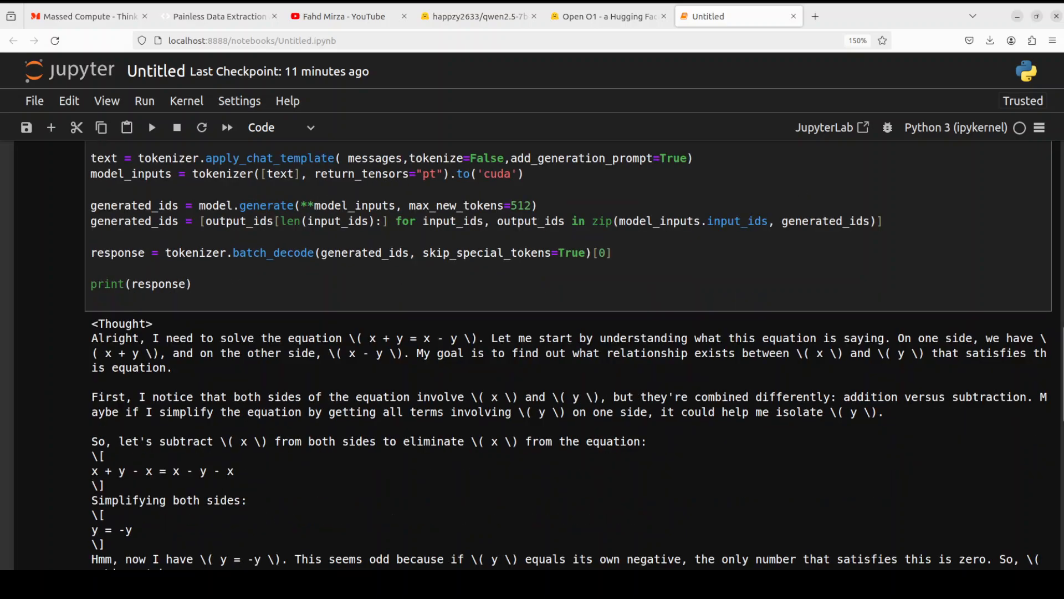
pyautogui.scroll(-3)
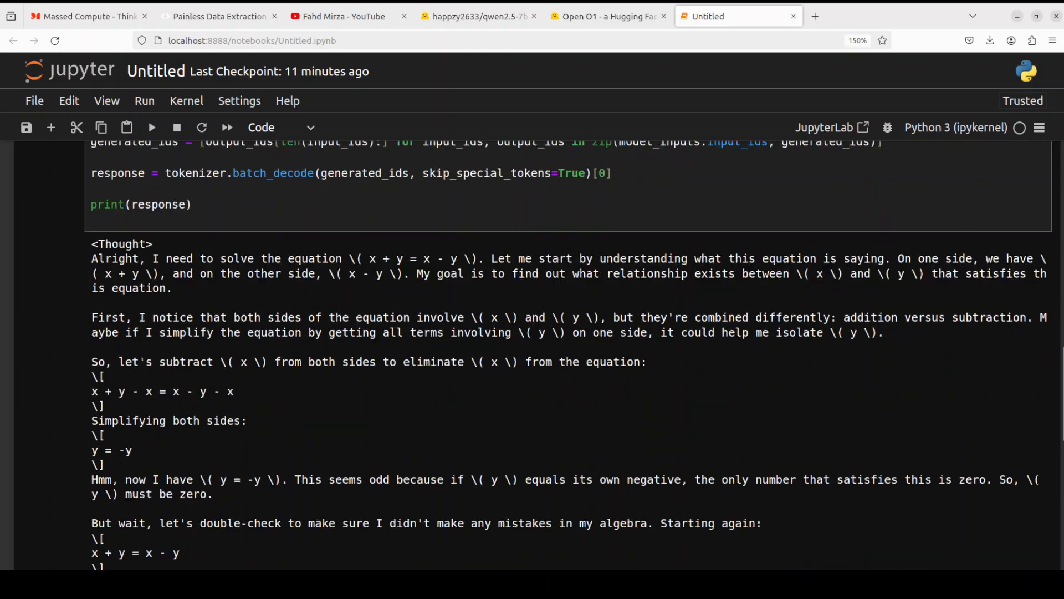
pyautogui.scroll(-3)
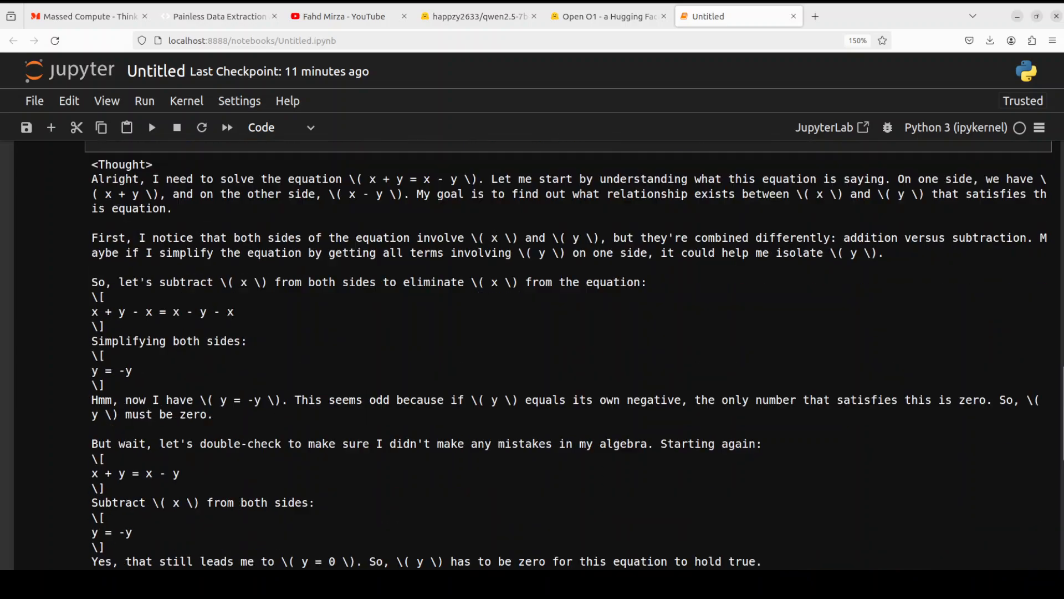
pyautogui.scroll(-3)
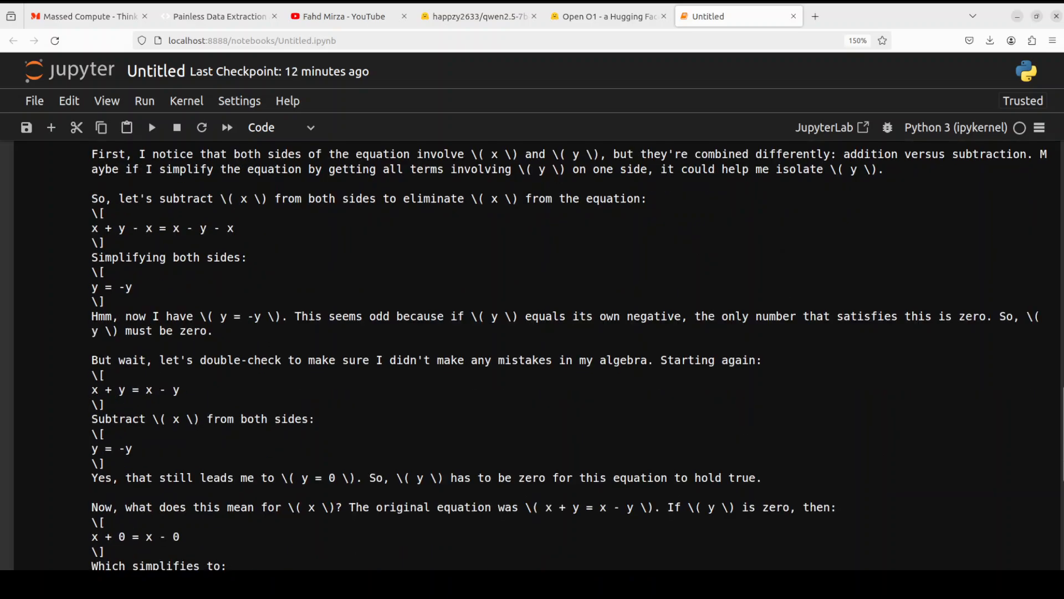
pyautogui.scroll(-3)
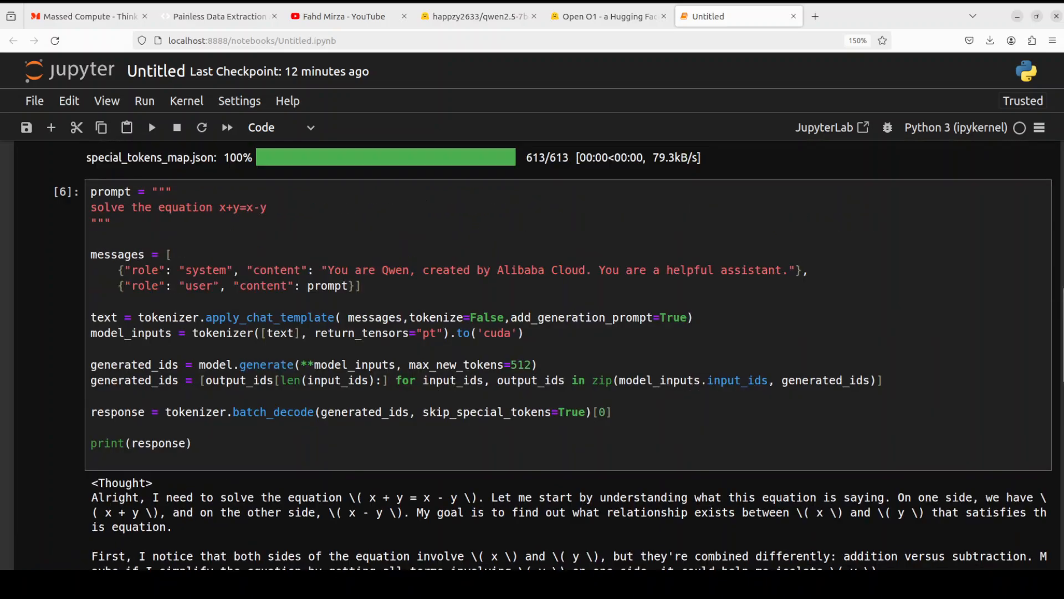
# Run the prompt asking the model to fix the JavaScript reverseString bug, briefly visiting the AgentQL tab.
pyautogui.click(296, 209)
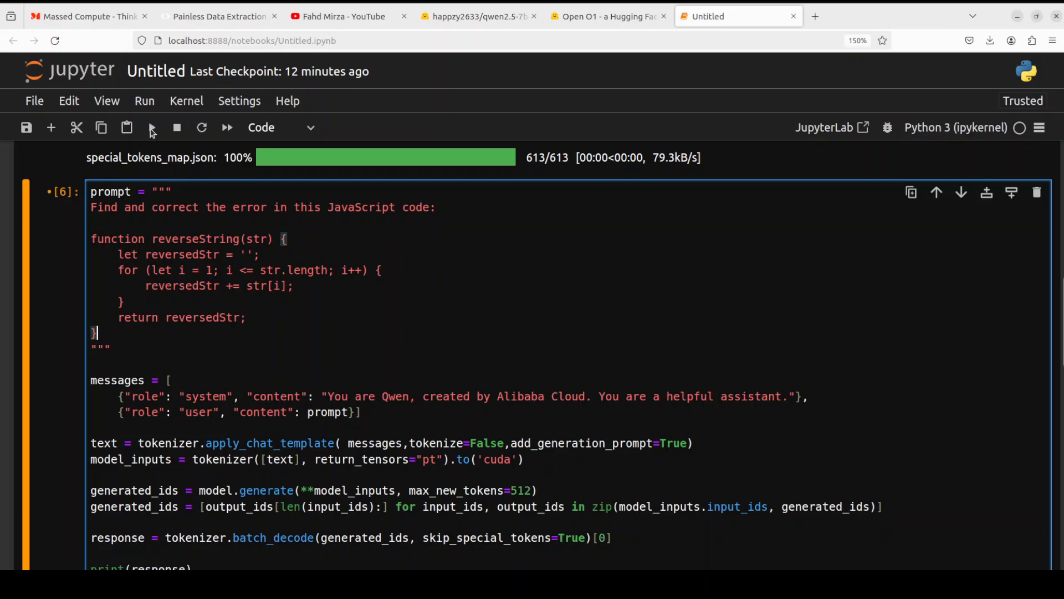
pyautogui.moveTo(151, 127)
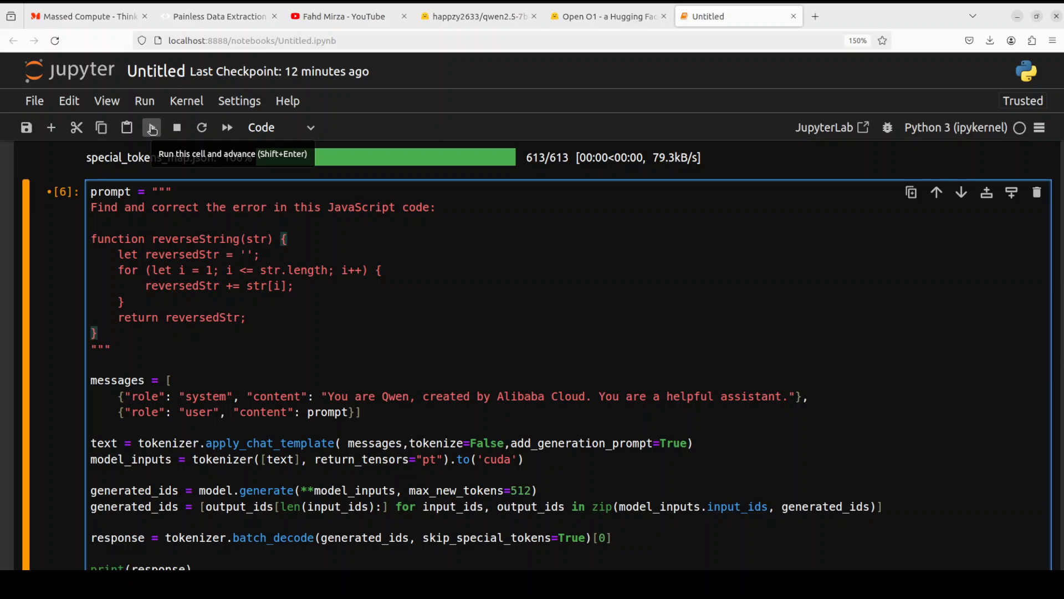
pyautogui.click(151, 127)
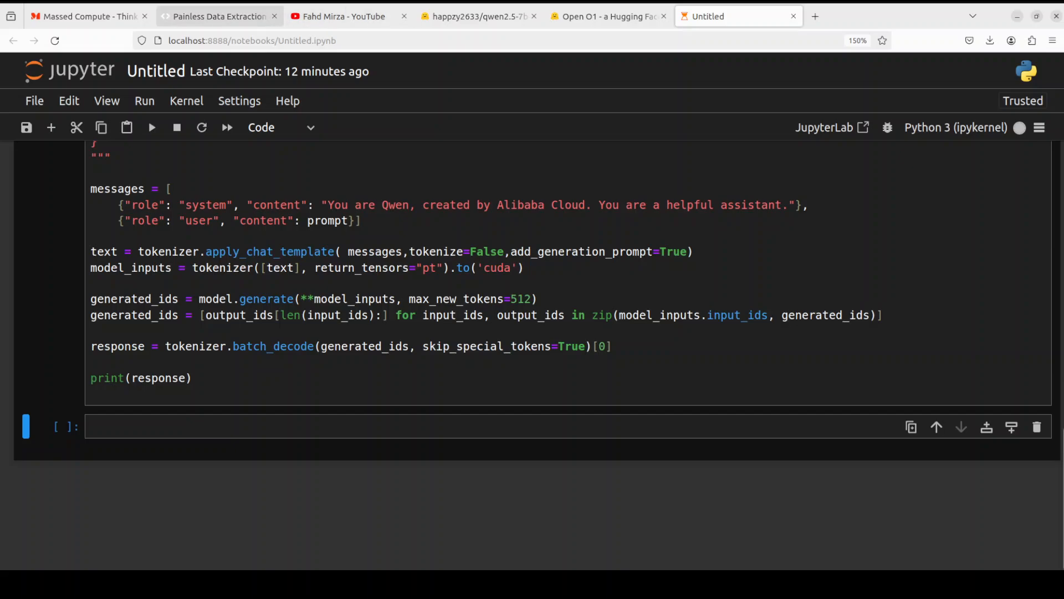
pyautogui.click(217, 16)
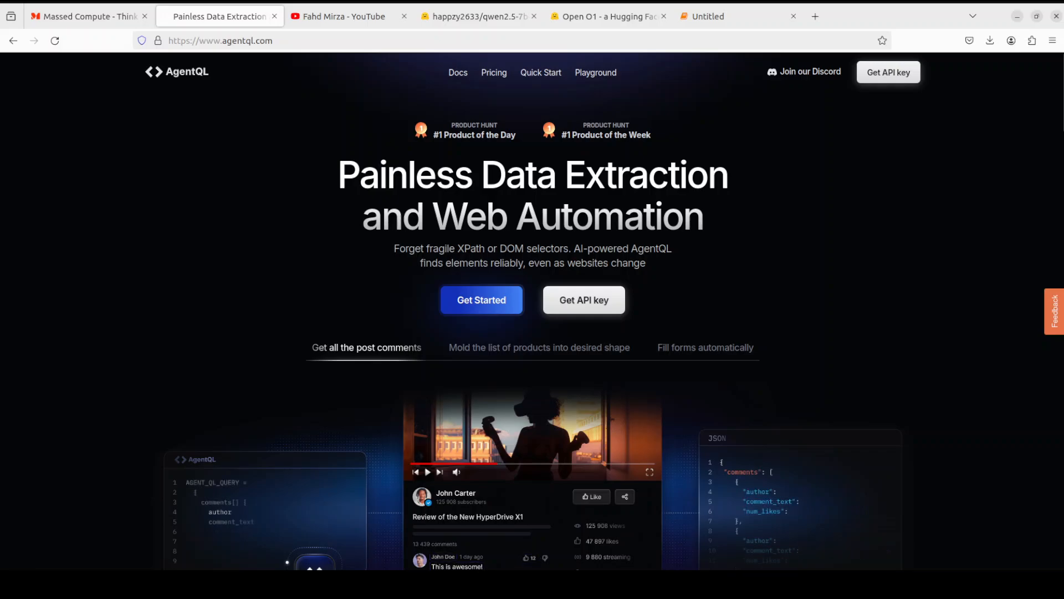
pyautogui.click(738, 15)
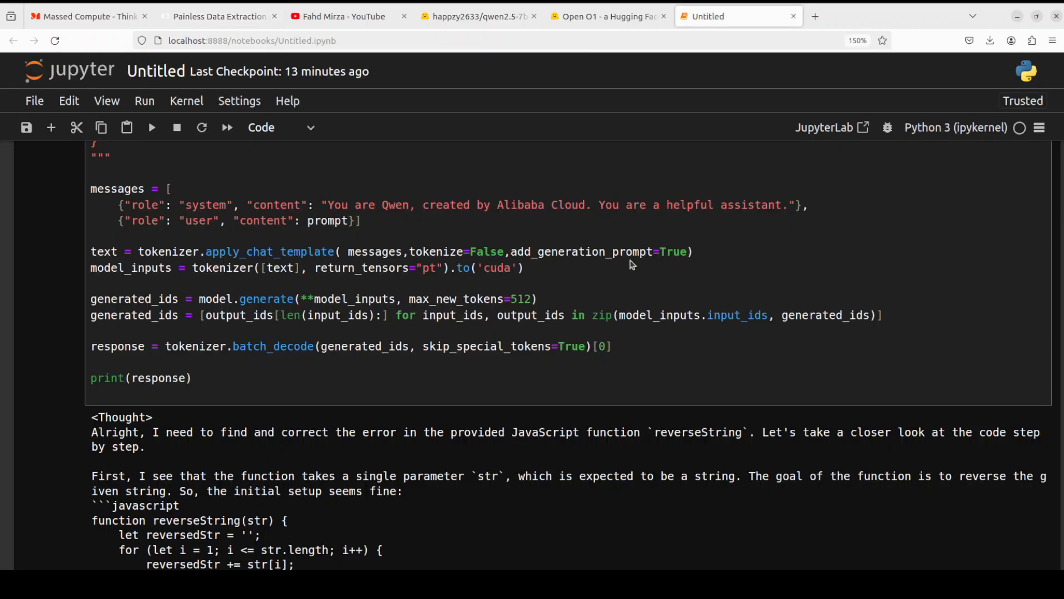
# Read the model's reasoning and highlight its fix of looping from the string's end.
pyautogui.scroll(-3)
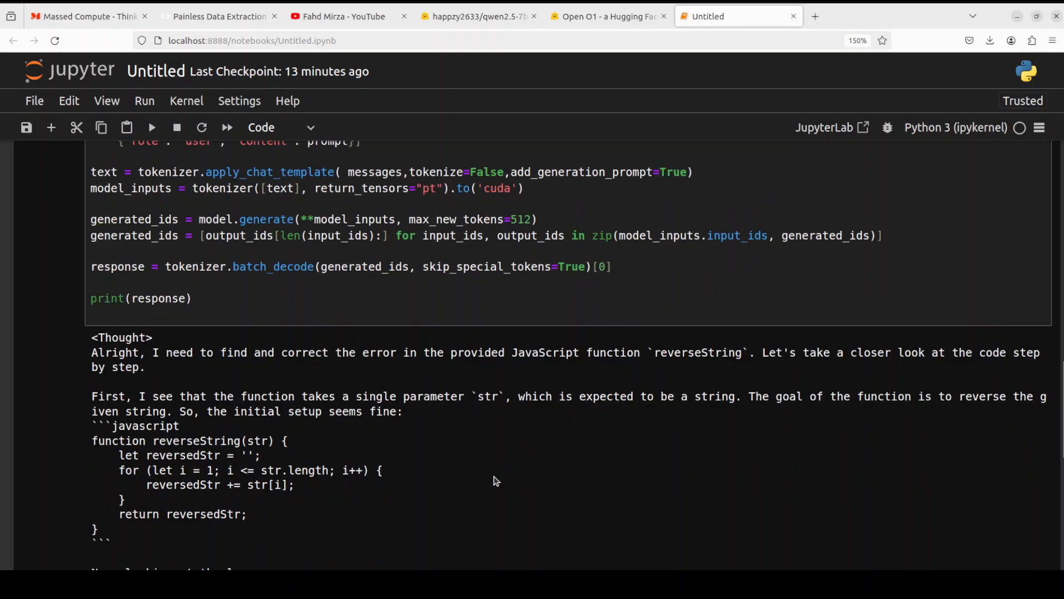
pyautogui.scroll(-3)
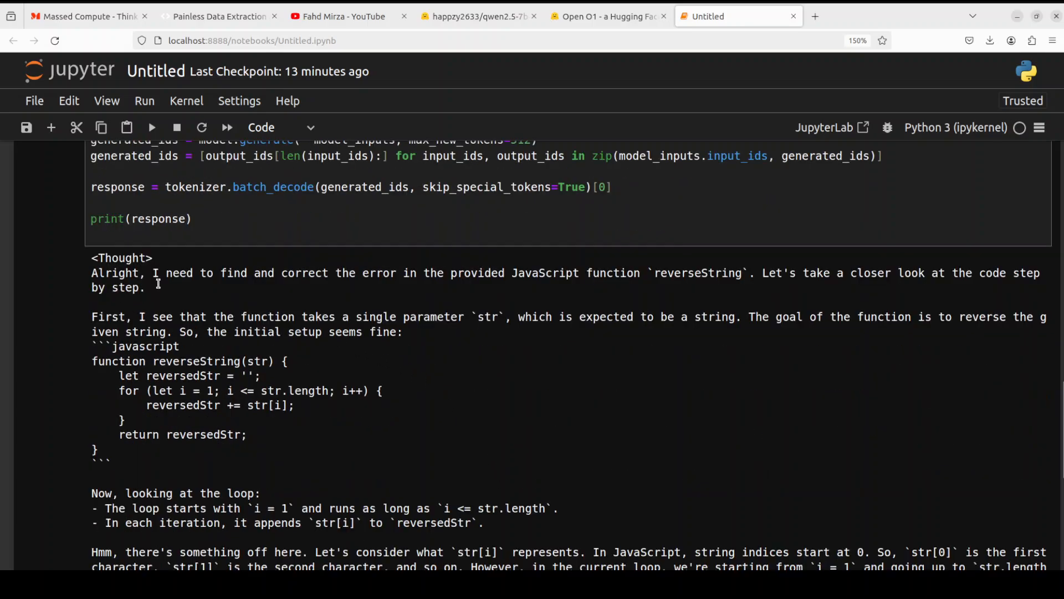
pyautogui.moveTo(459, 354)
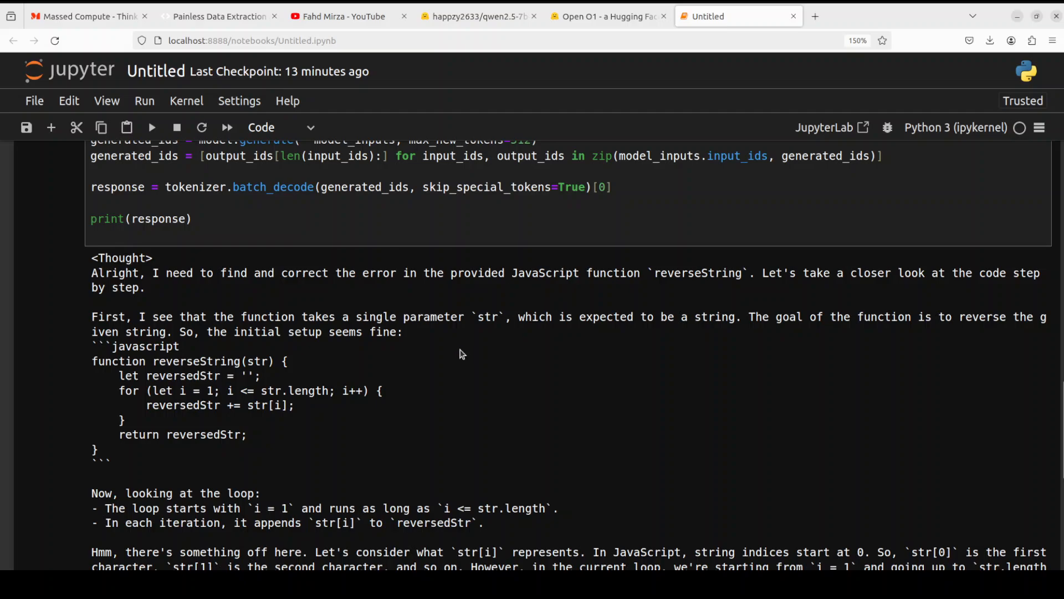
pyautogui.scroll(-3)
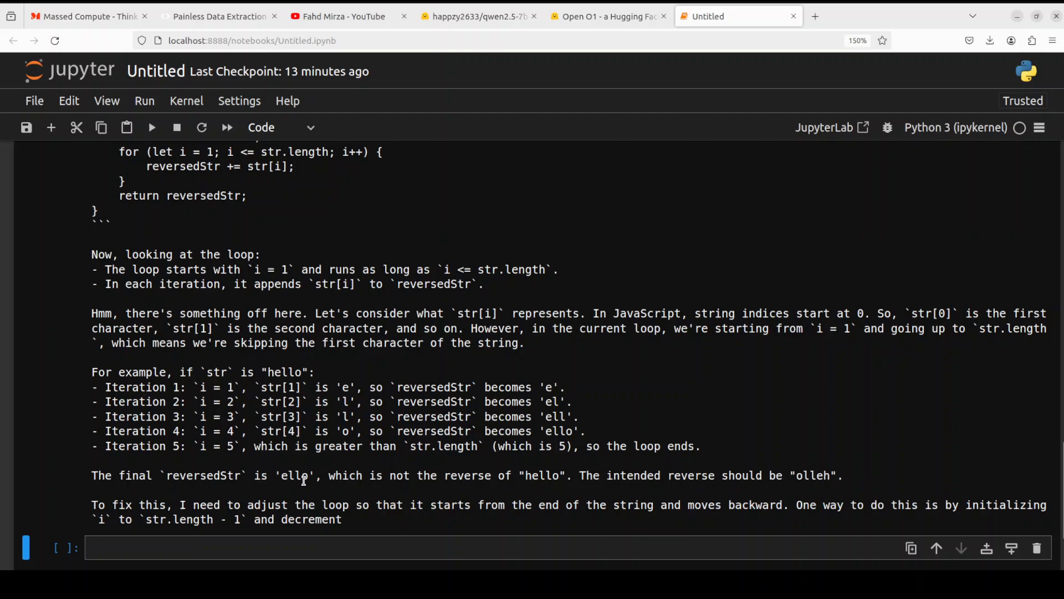
pyautogui.moveTo(303, 475); pyautogui.dragTo(691, 475)
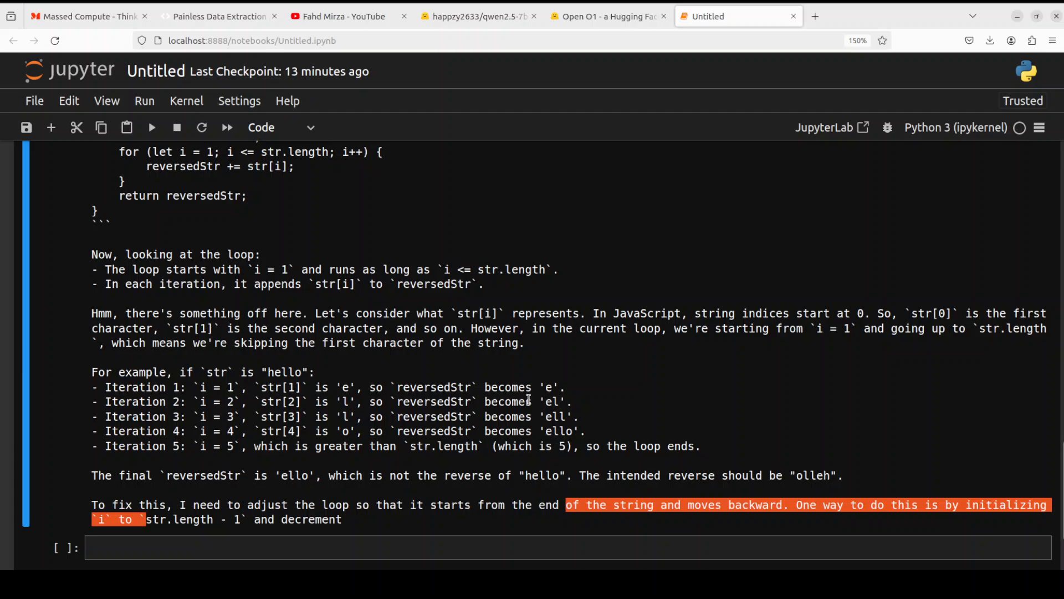
pyautogui.moveTo(523, 270)
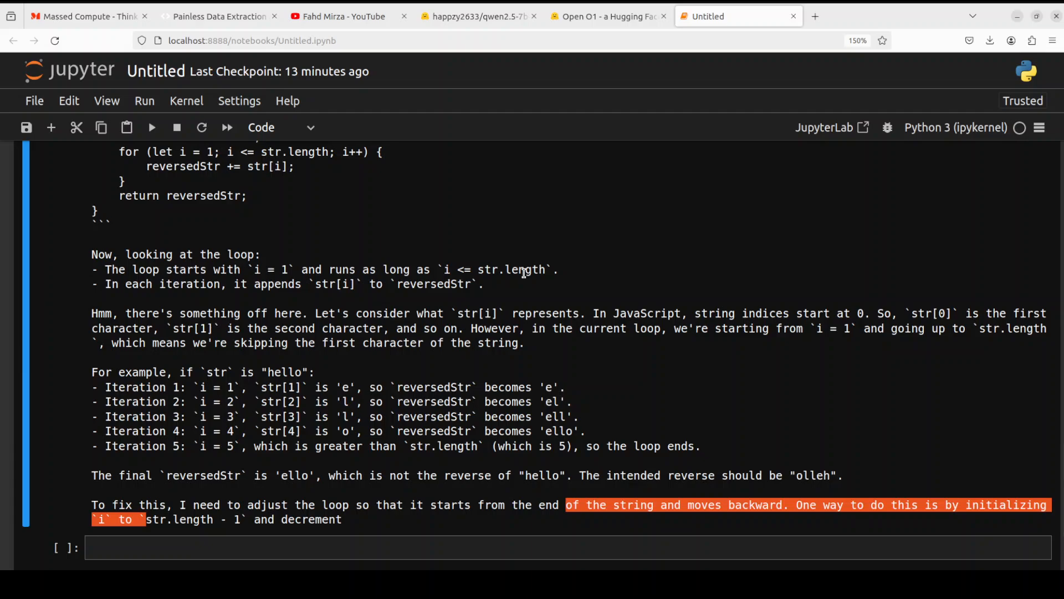
pyautogui.click(606, 16)
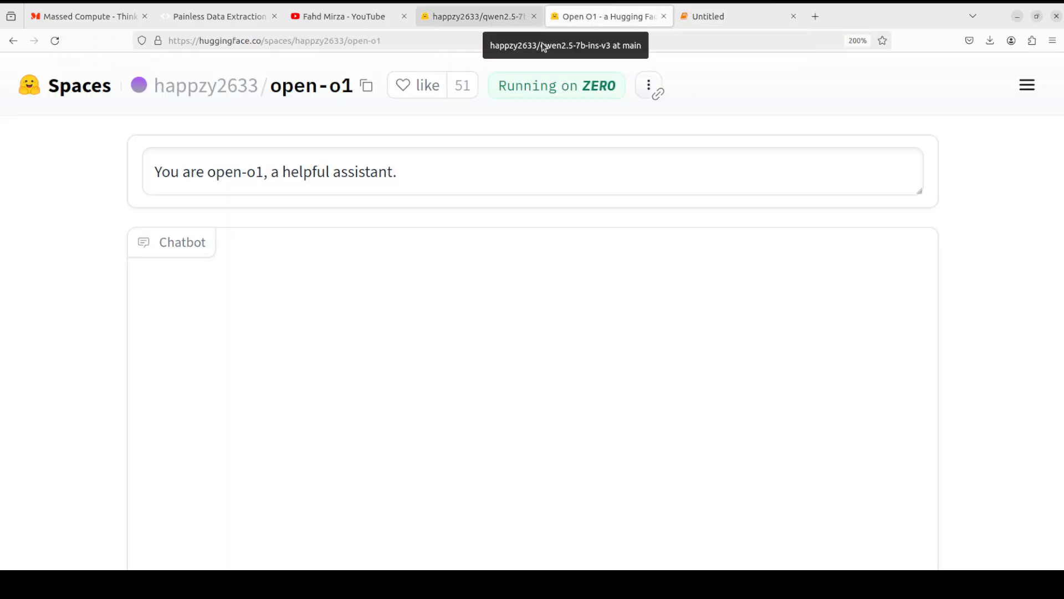
pyautogui.moveTo(345, 107)
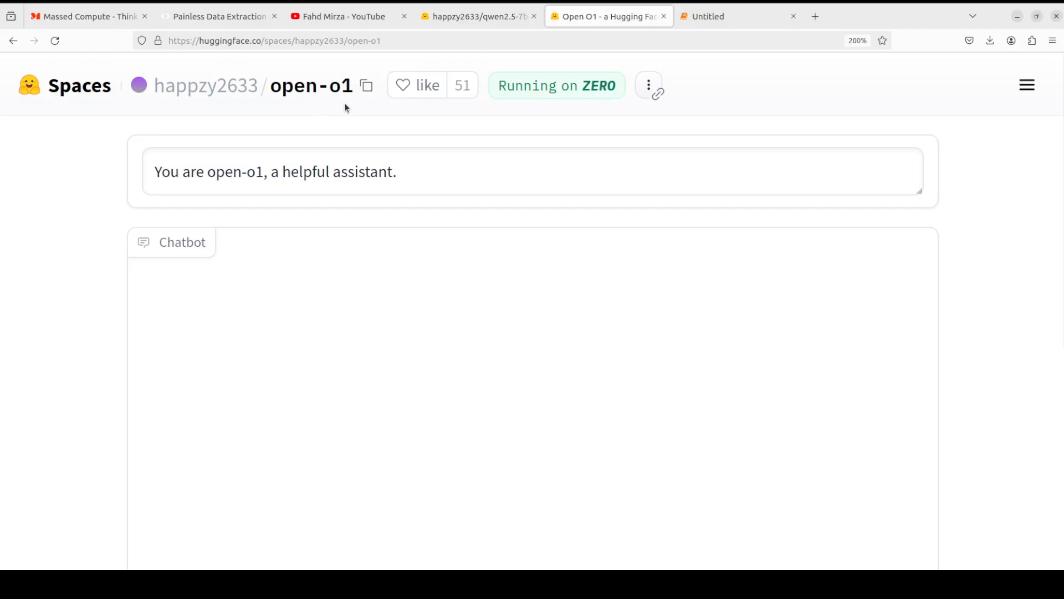
pyautogui.moveTo(257, 124)
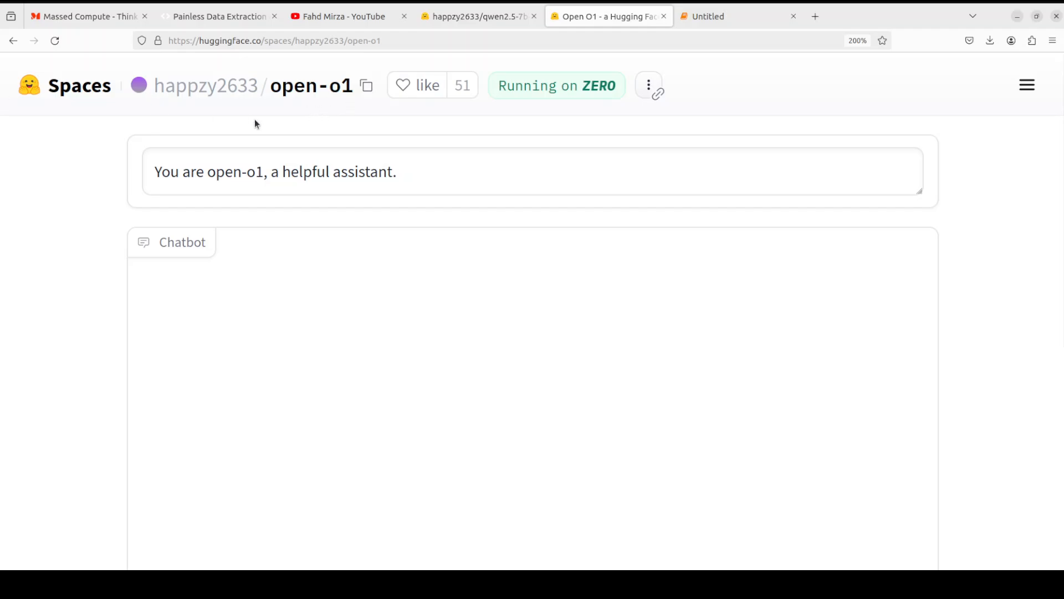
pyautogui.moveTo(282, 118)
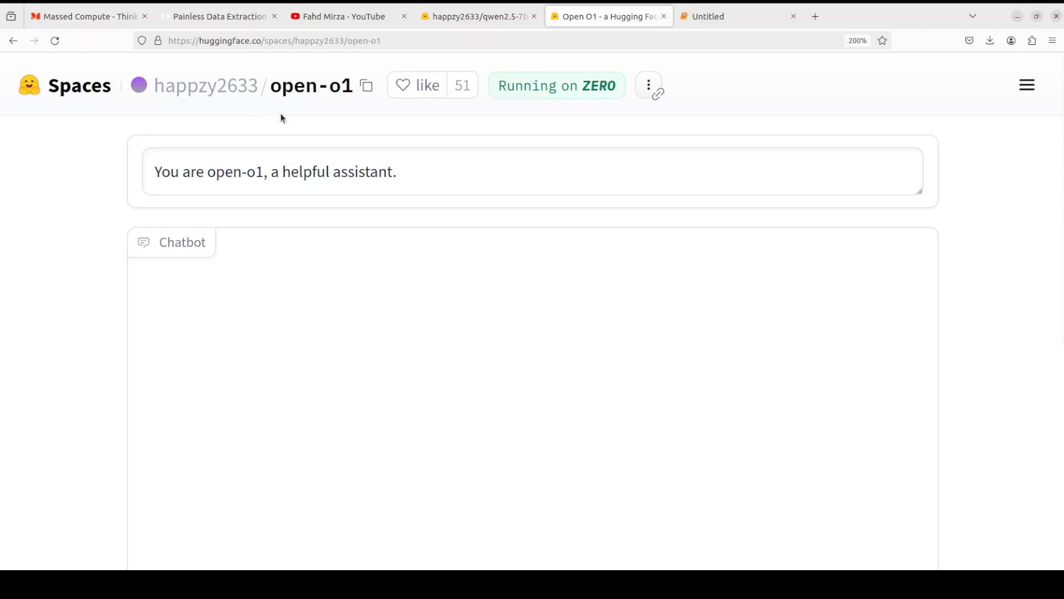
# Go to Fahd Mirza's YouTube channel page showing automatic1111 tutorial search results.
pyautogui.click(340, 16)
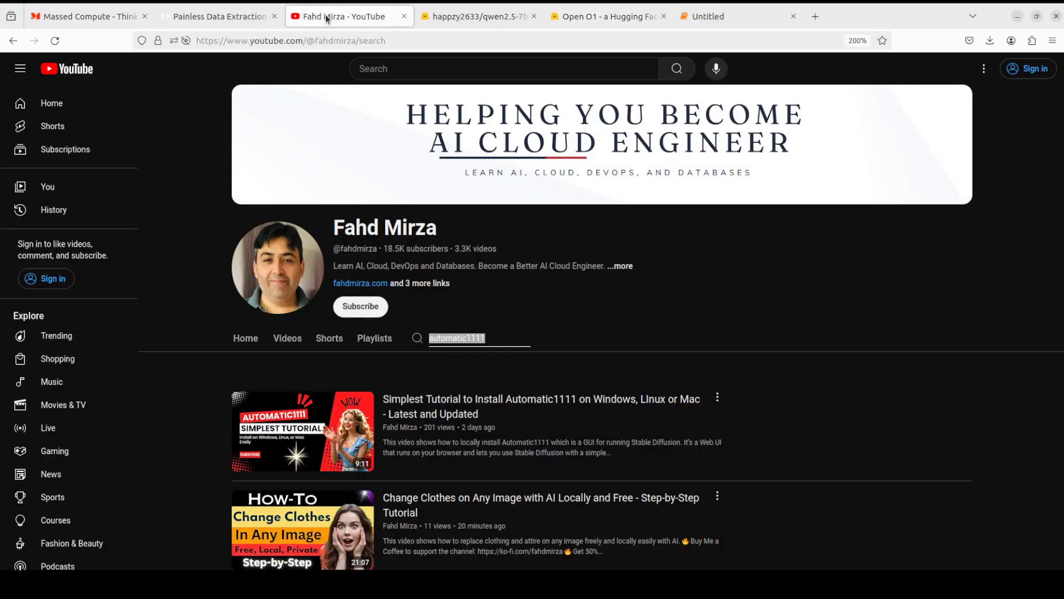